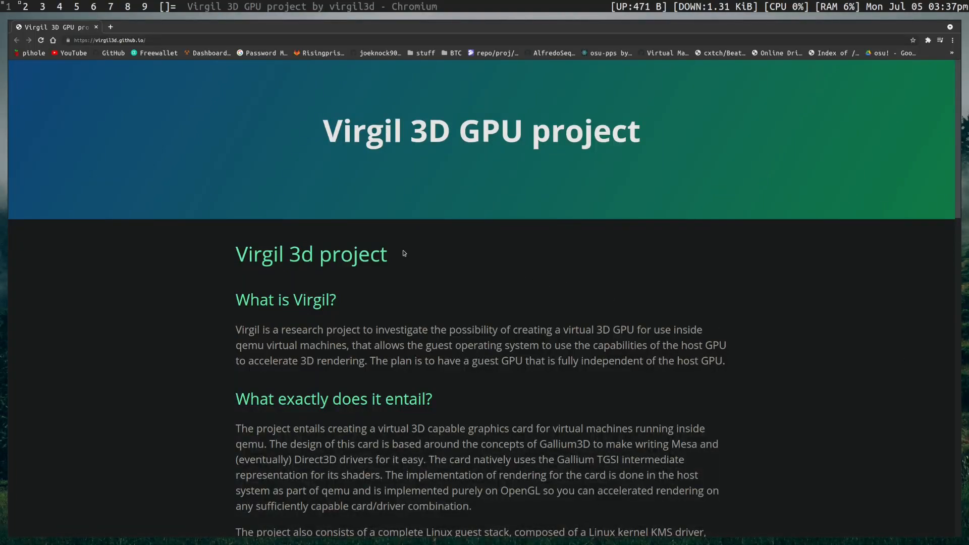
{"action": "mouse_move", "coordinate": [356, 253]}
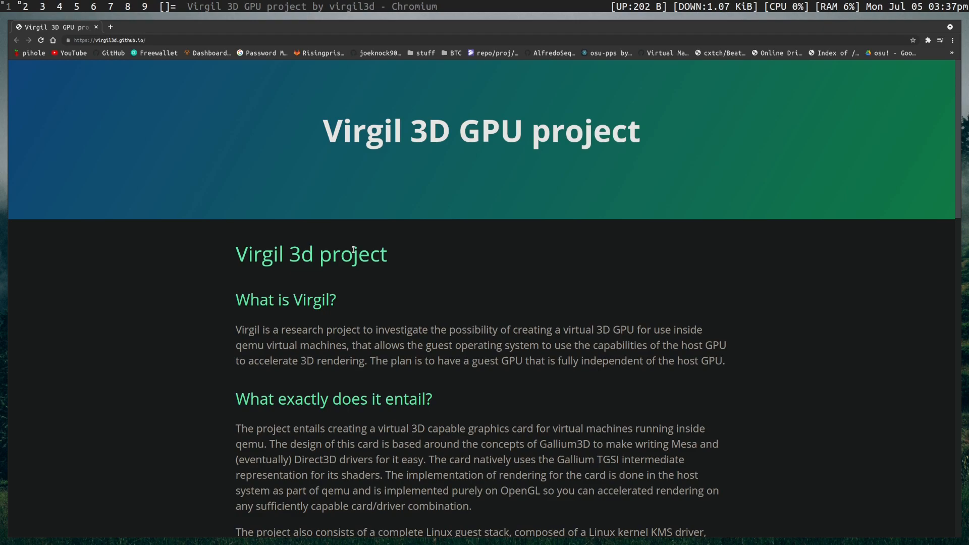
{"action": "mouse_move", "coordinate": [436, 248]}
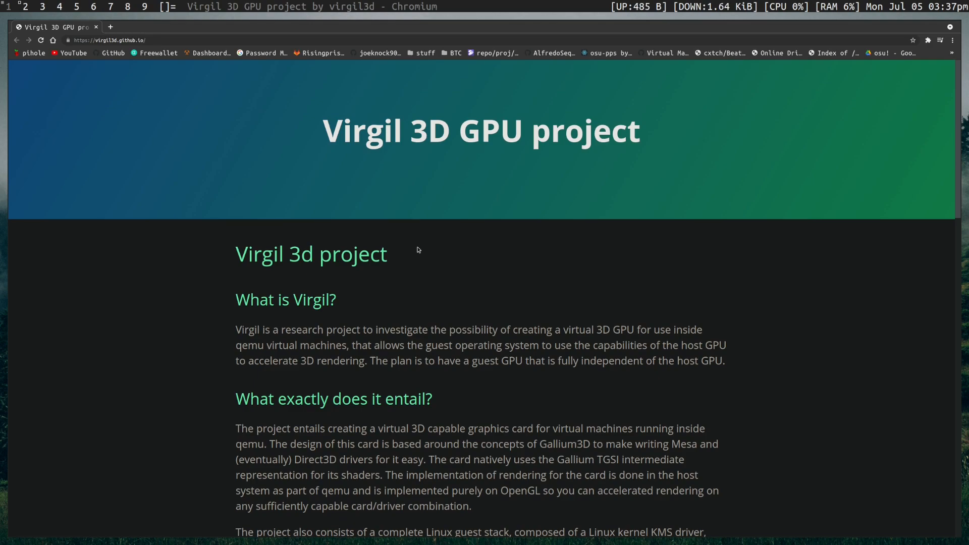
{"action": "mouse_move", "coordinate": [445, 257]}
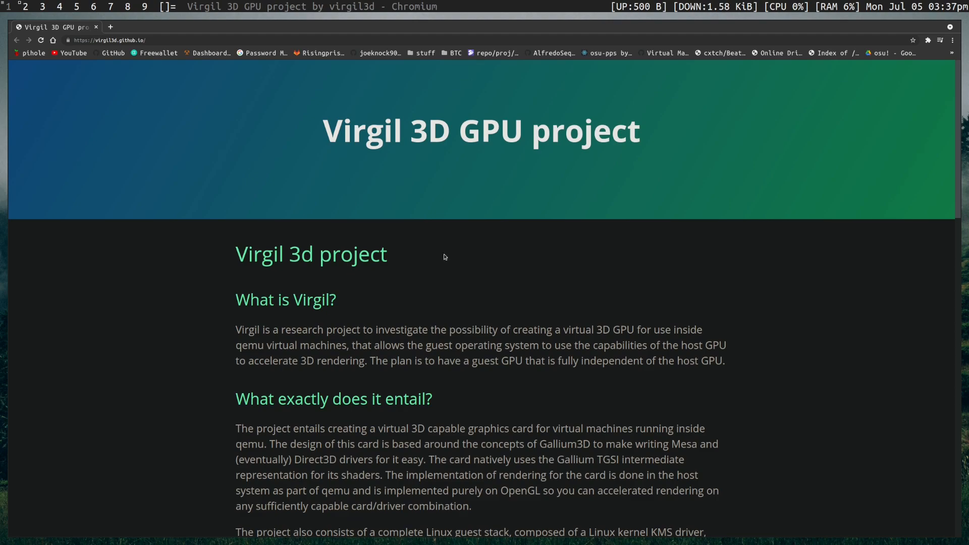
{"action": "mouse_move", "coordinate": [435, 261]}
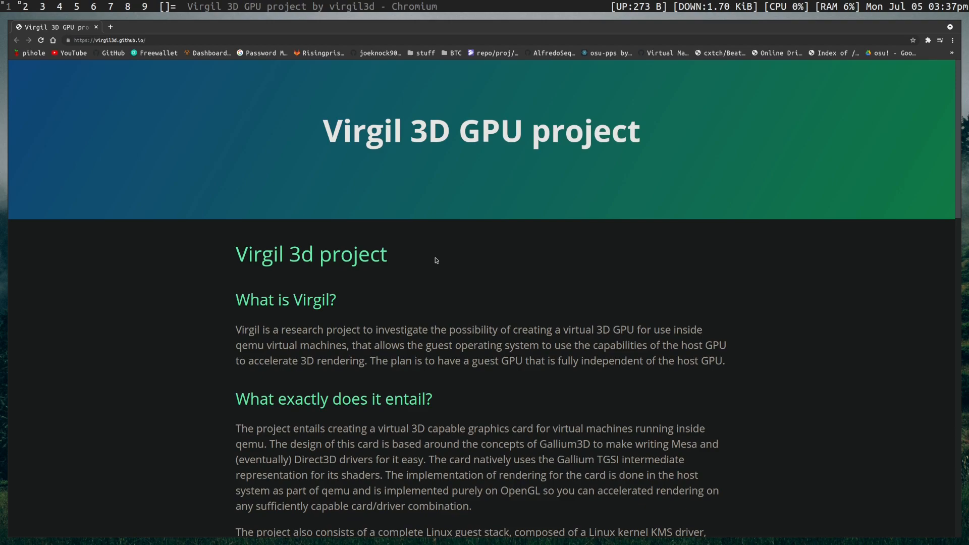
{"action": "mouse_move", "coordinate": [448, 258]}
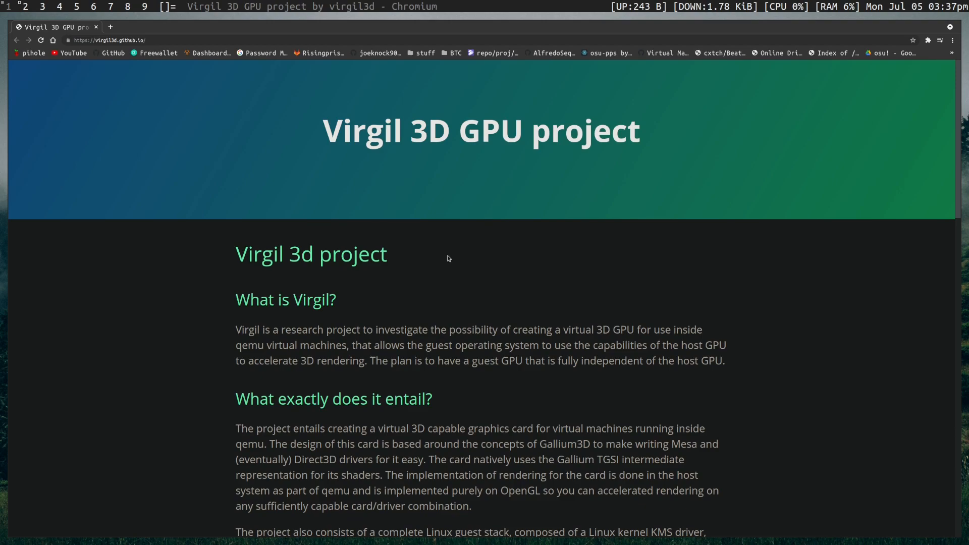
{"action": "mouse_move", "coordinate": [506, 312]}
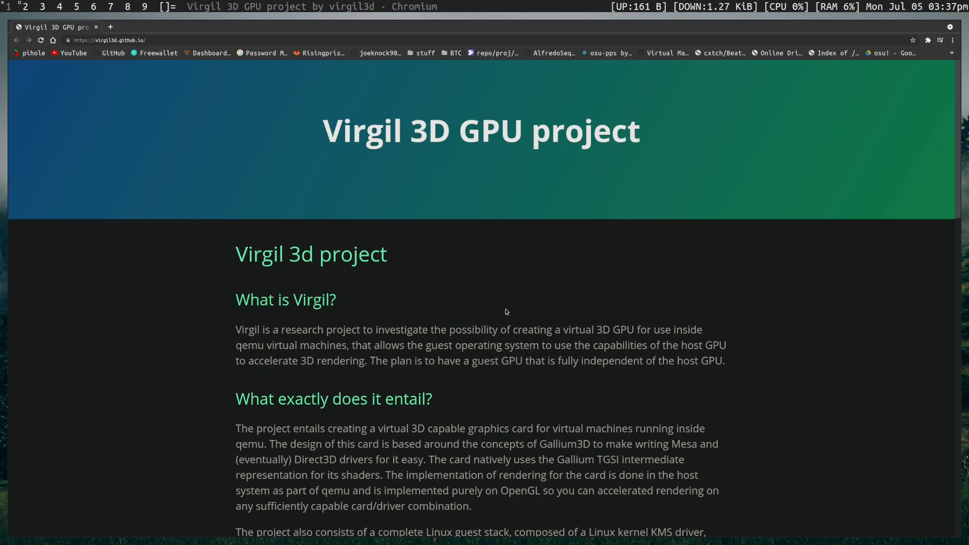
Scroll the Virgil 3D GPU page down to the Current status list (Kernel Linux 4.2 requirements).
{"action": "scroll", "scroll_direction": "down", "scroll_amount": 3}
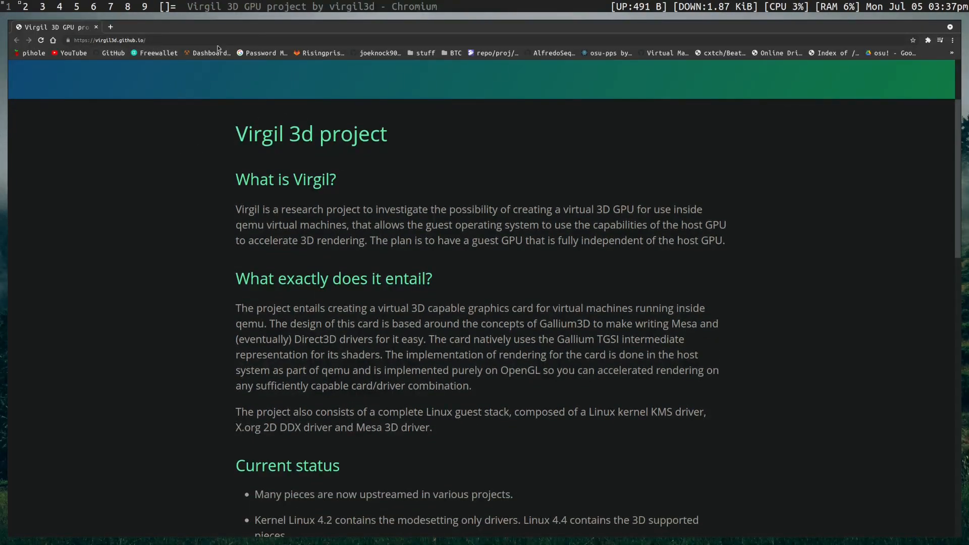
{"action": "scroll", "scroll_direction": "down", "scroll_amount": 3}
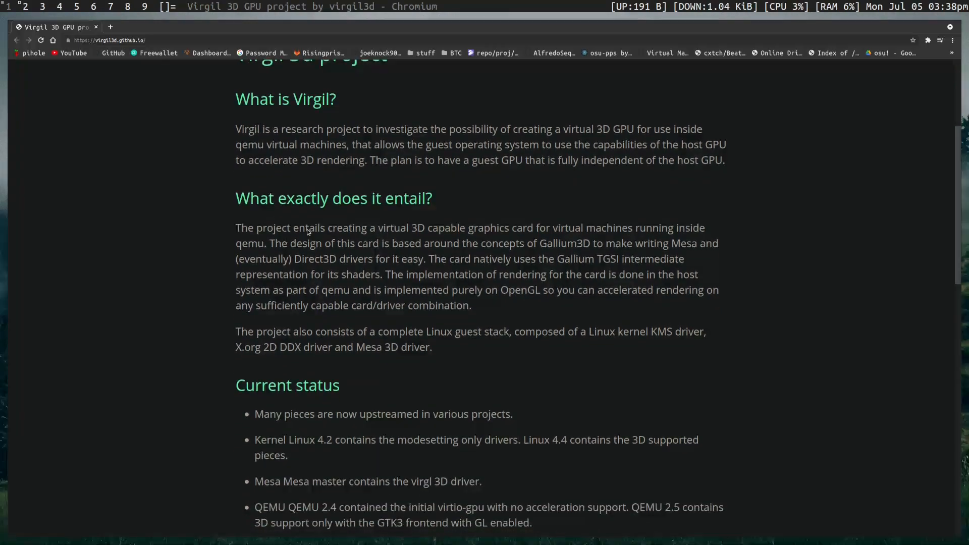
{"action": "scroll", "scroll_direction": "down", "scroll_amount": 3}
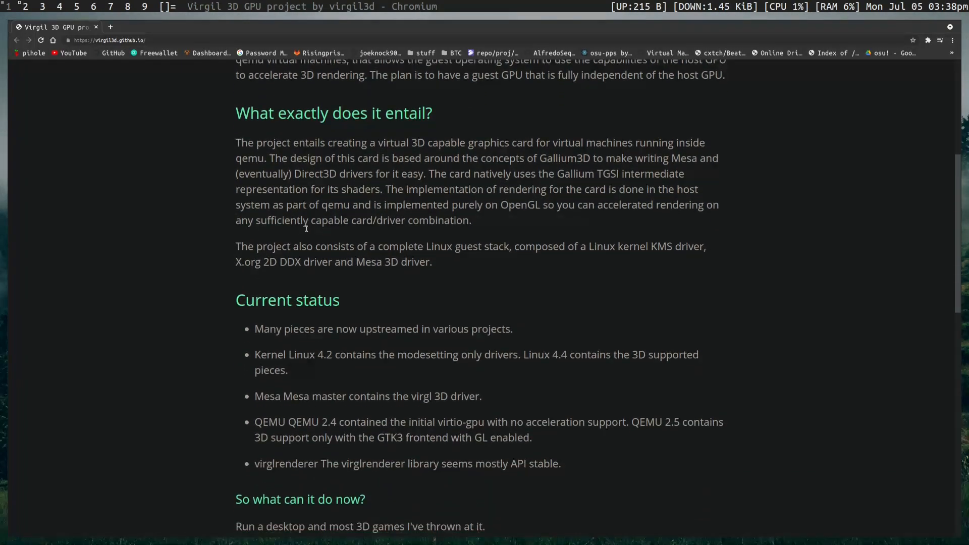
{"action": "scroll", "scroll_direction": "down", "scroll_amount": 3}
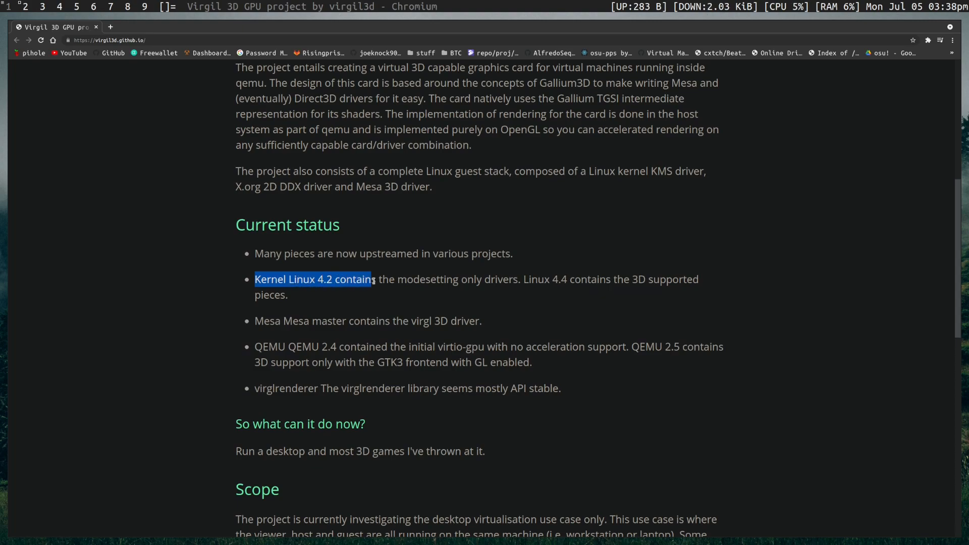
{"action": "left_click", "coordinate": [562, 278]}
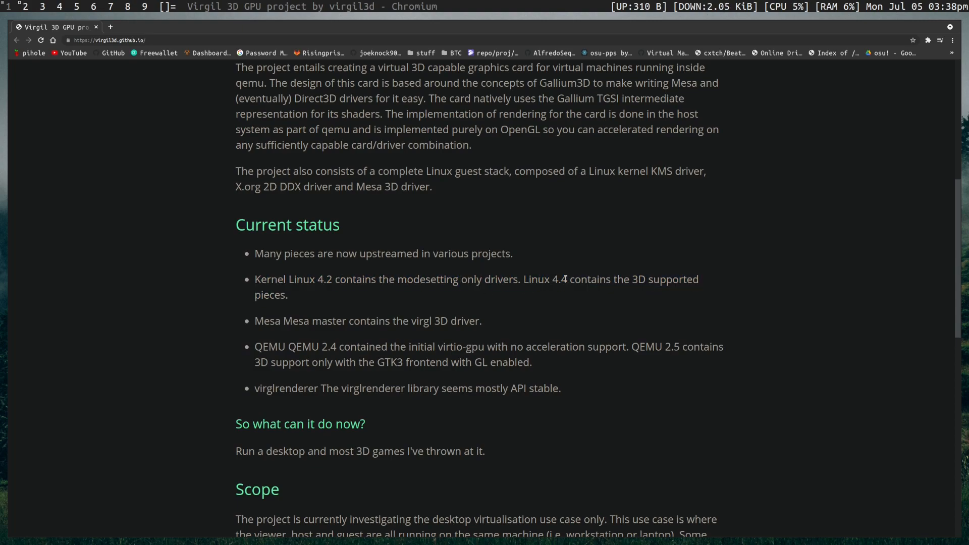
{"action": "mouse_move", "coordinate": [502, 290]}
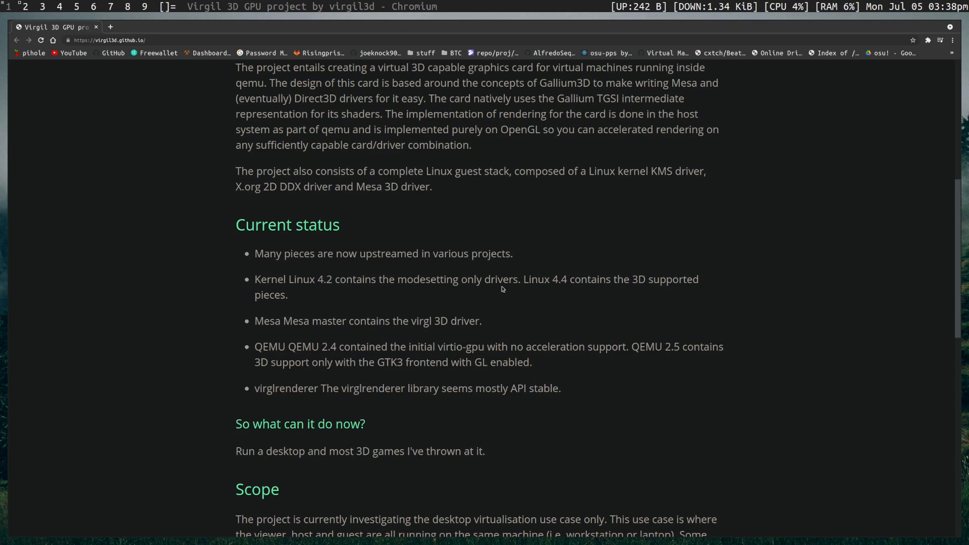
{"action": "mouse_move", "coordinate": [536, 284]}
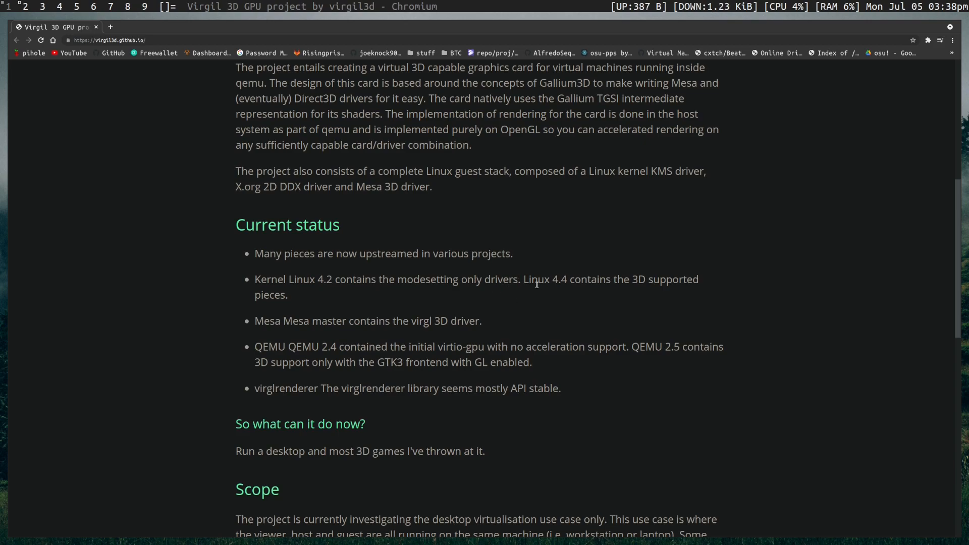
{"action": "mouse_move", "coordinate": [546, 279]}
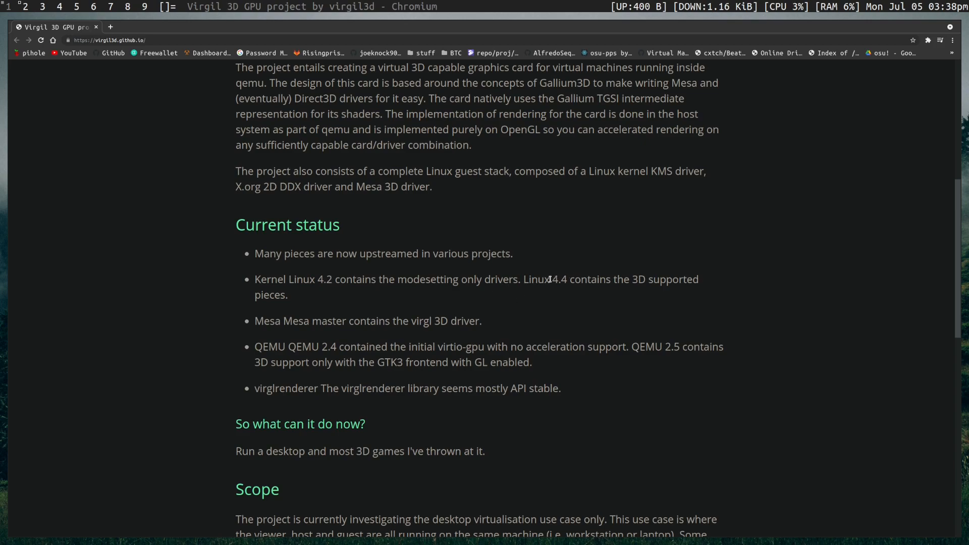
{"action": "mouse_move", "coordinate": [590, 337]}
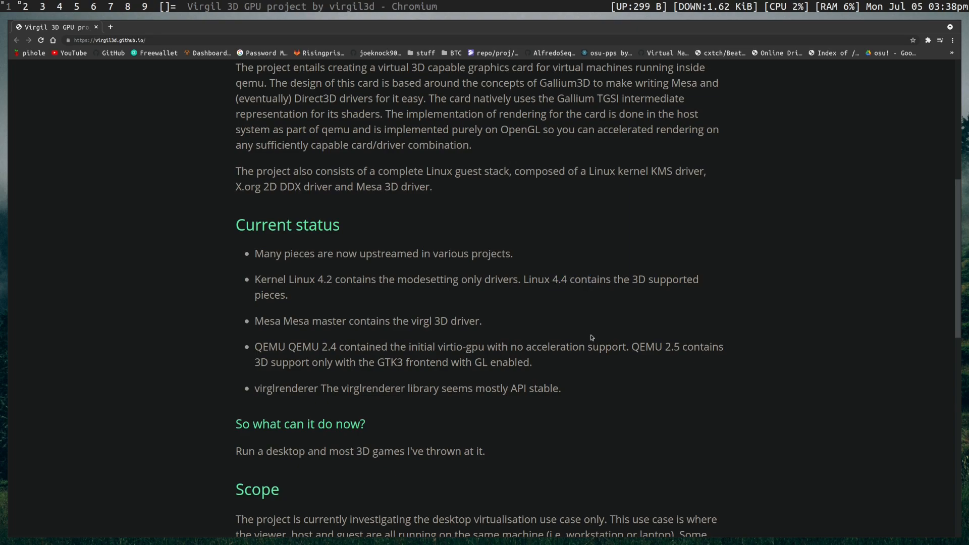
{"action": "mouse_move", "coordinate": [584, 317]}
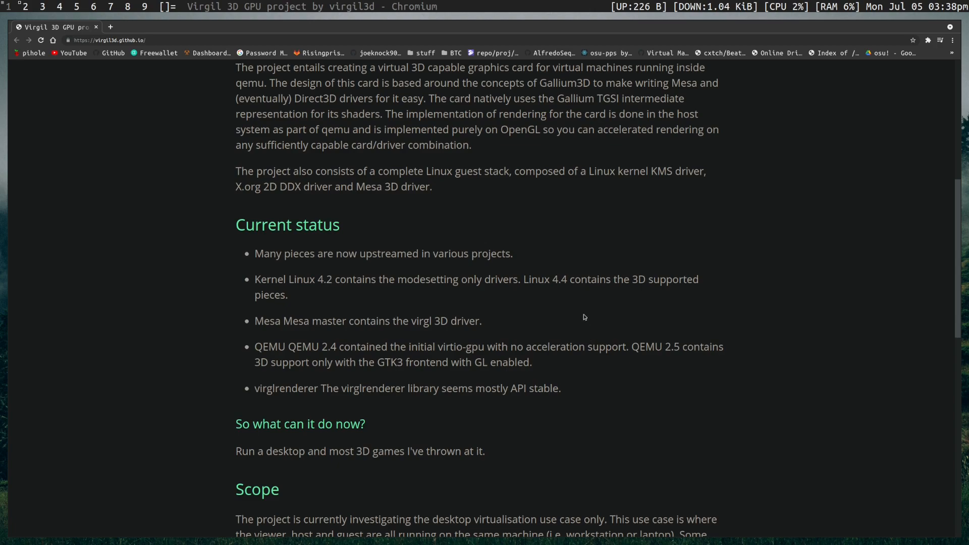
{"action": "mouse_move", "coordinate": [544, 272]}
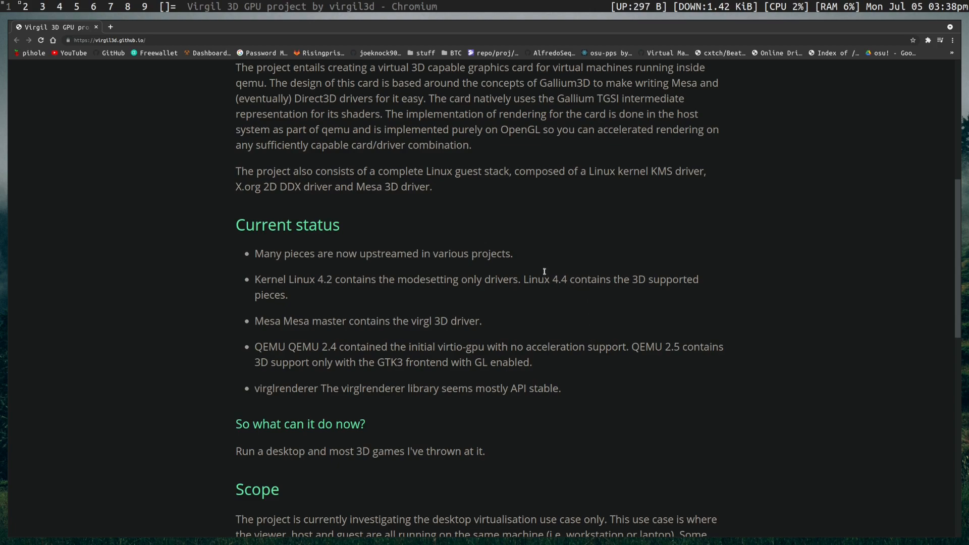
{"action": "mouse_move", "coordinate": [558, 279]}
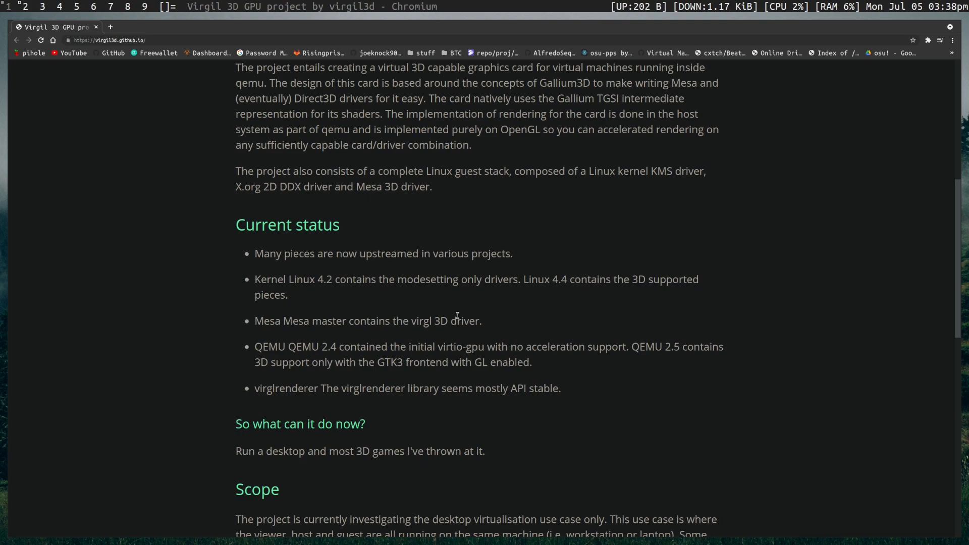
Continue down to the 'what can it do now' and Scope sections.
{"action": "double_click", "coordinate": [419, 321]}
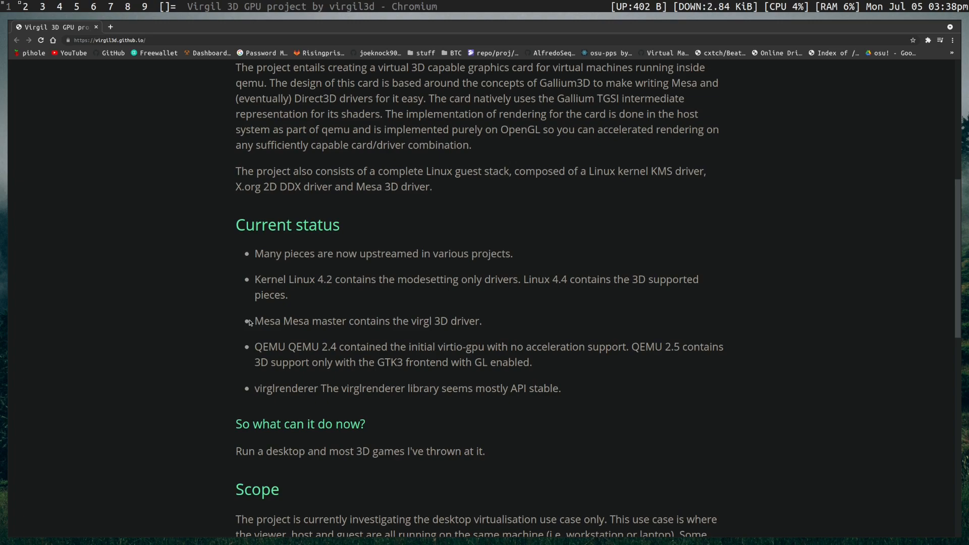
{"action": "mouse_move", "coordinate": [386, 335]}
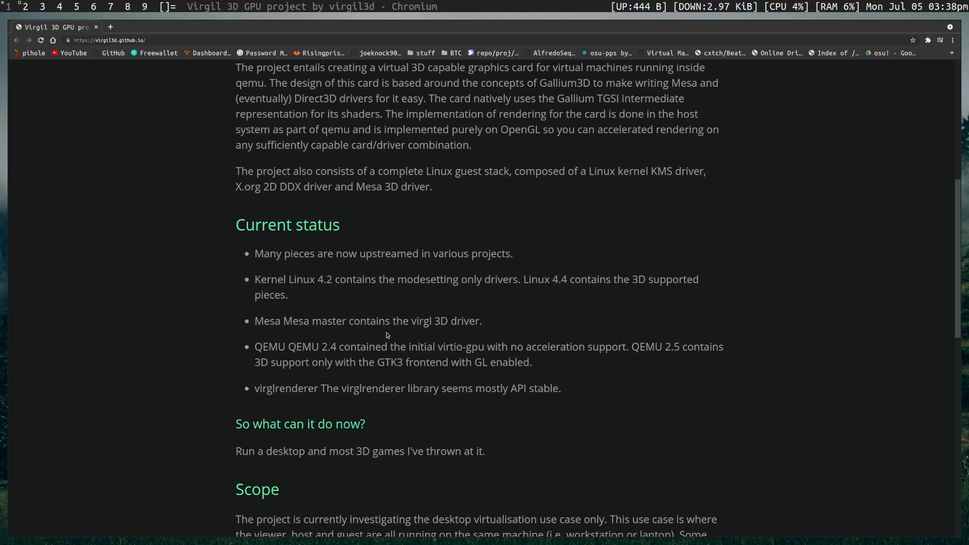
{"action": "mouse_move", "coordinate": [348, 318]}
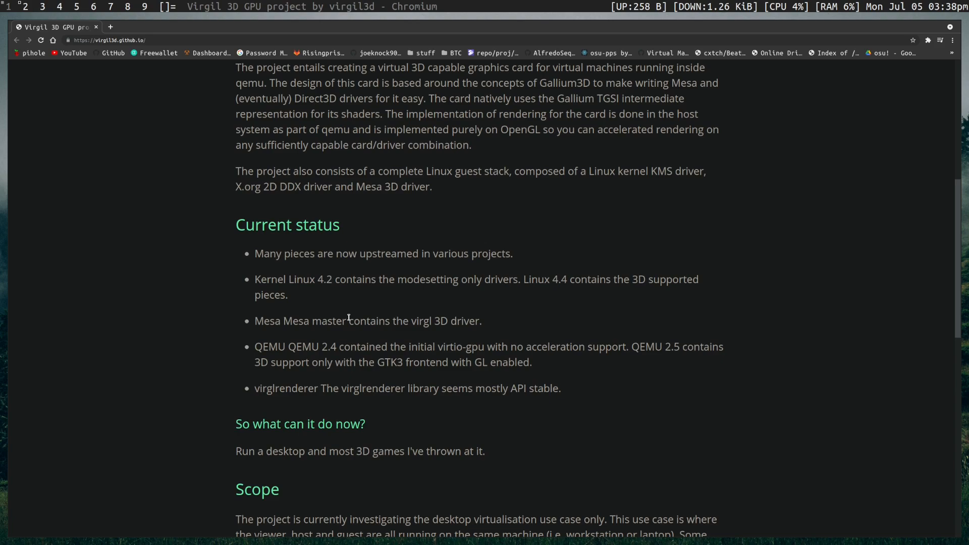
{"action": "mouse_move", "coordinate": [404, 321]}
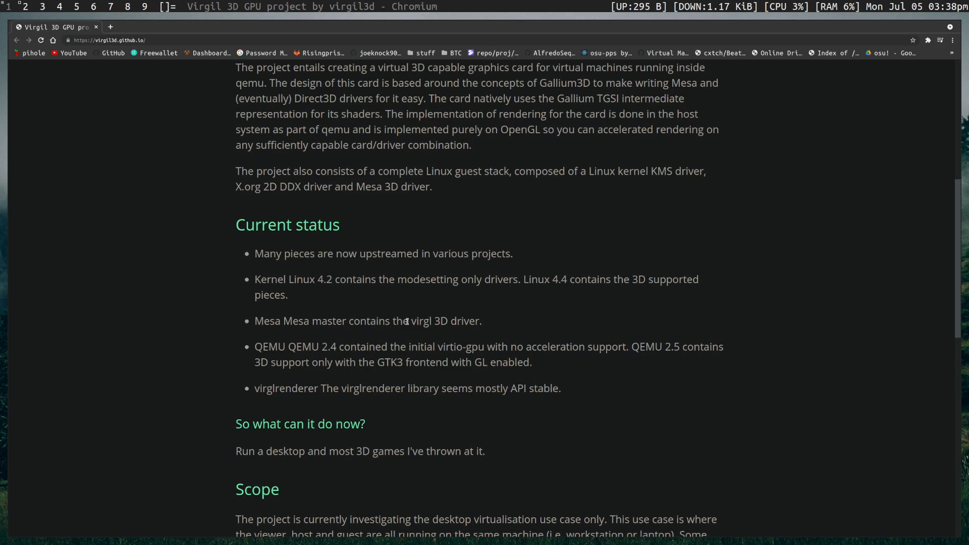
{"action": "scroll", "scroll_direction": "down", "scroll_amount": 3}
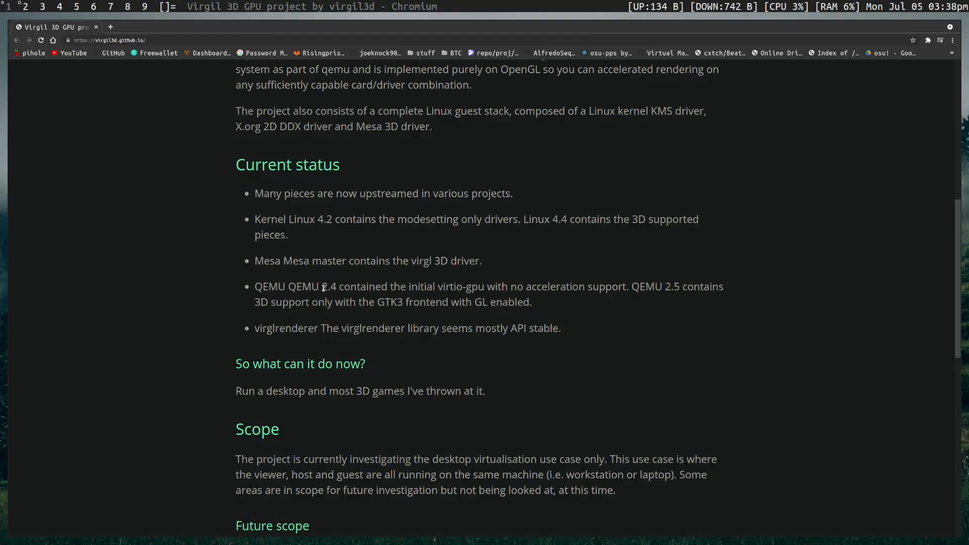
{"action": "mouse_move", "coordinate": [465, 283]}
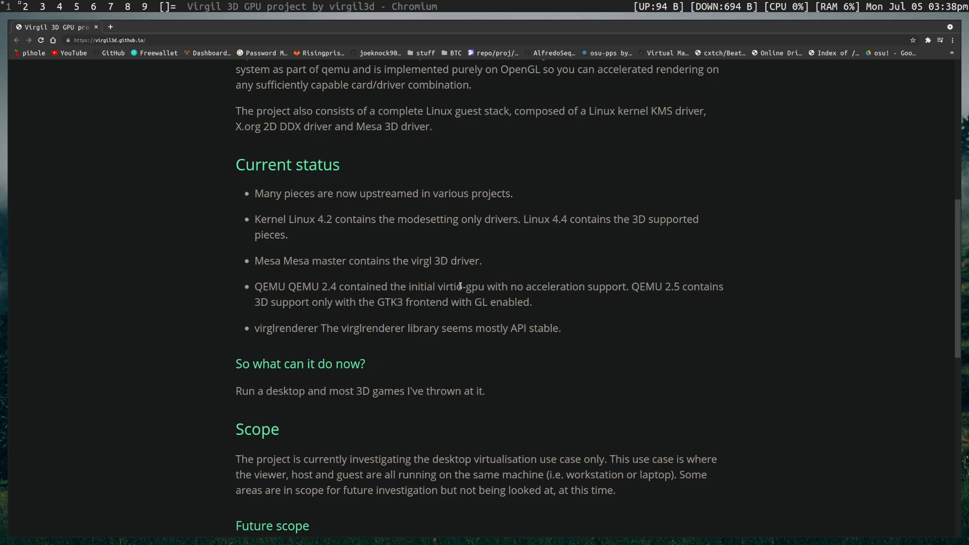
{"action": "mouse_move", "coordinate": [654, 299]}
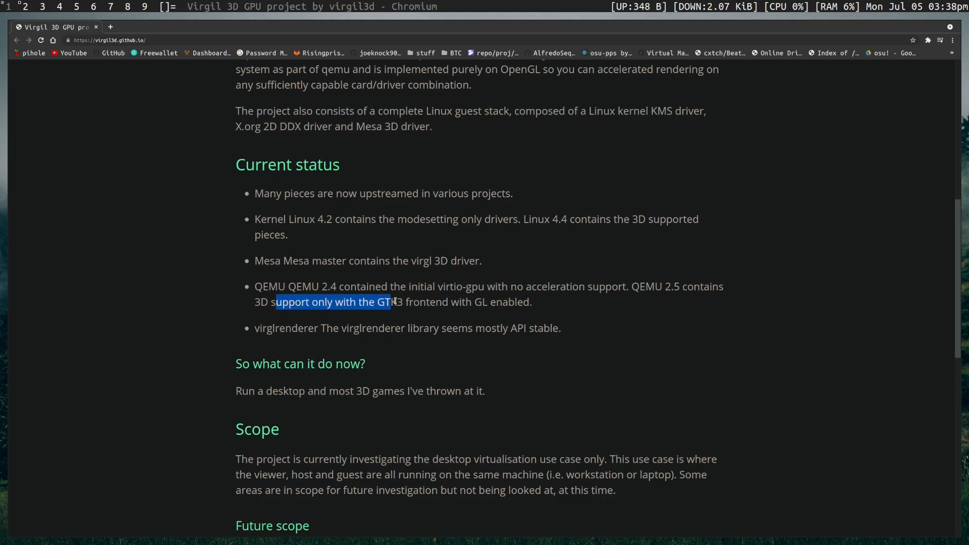
{"action": "left_click", "coordinate": [284, 324]}
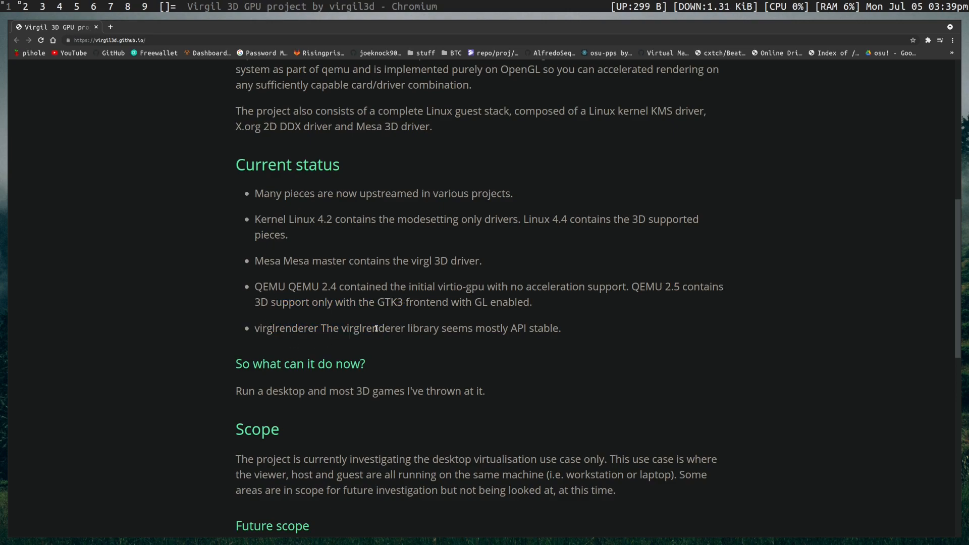
{"action": "mouse_move", "coordinate": [339, 338]}
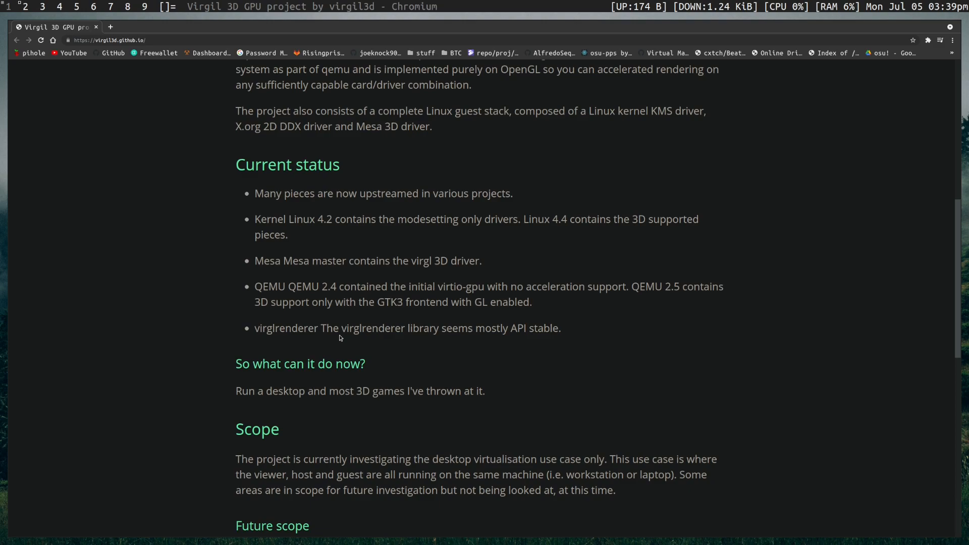
{"action": "mouse_move", "coordinate": [305, 302]}
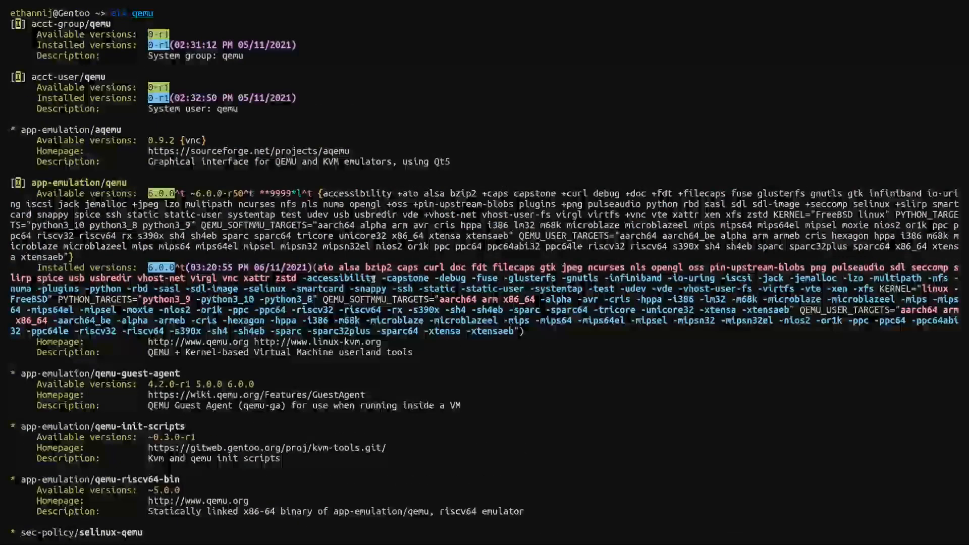
Review the eix qemu results showing app-emulation/qemu 6.0.0 installed with opengl and virgl USE flags.
{"action": "scroll", "scroll_direction": "down", "scroll_amount": 3}
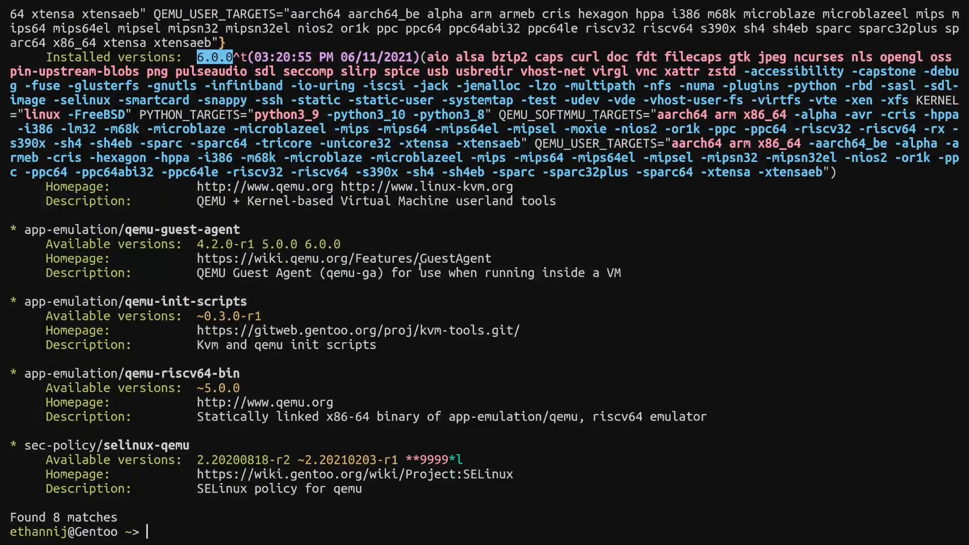
{"action": "scroll", "scroll_direction": "up", "scroll_amount": 3}
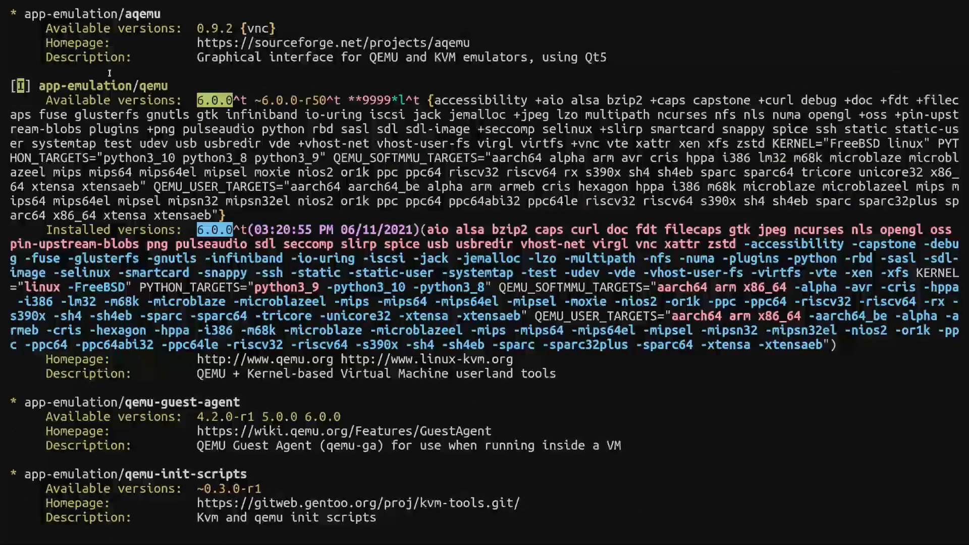
{"action": "double_click", "coordinate": [152, 85]}
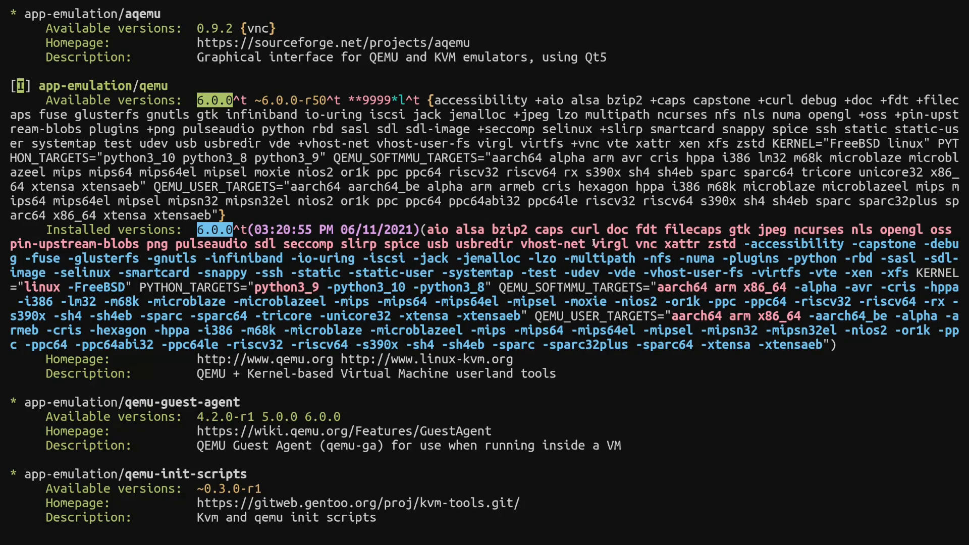
{"action": "double_click", "coordinate": [610, 243]}
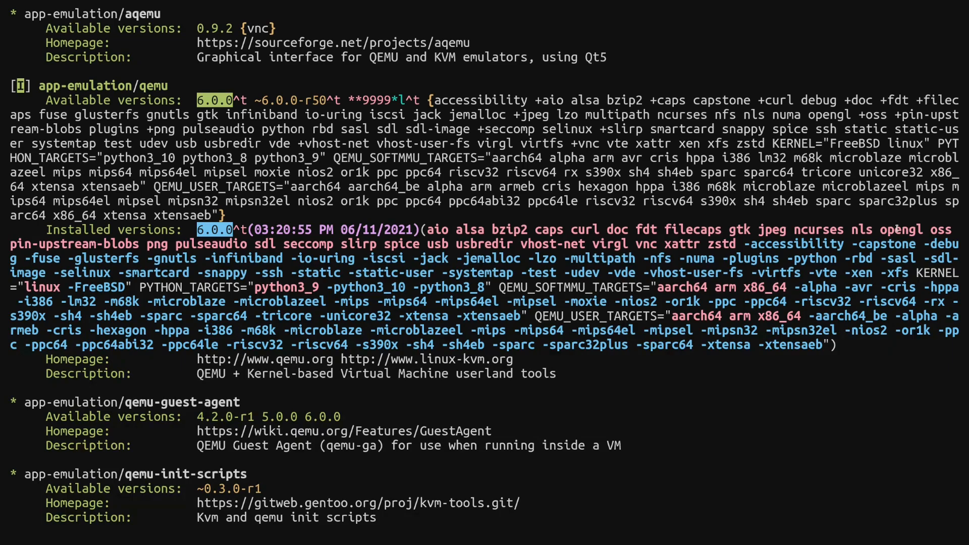
{"action": "mouse_move", "coordinate": [850, 216]}
{"action": "type", "text": "eix virt-m"}
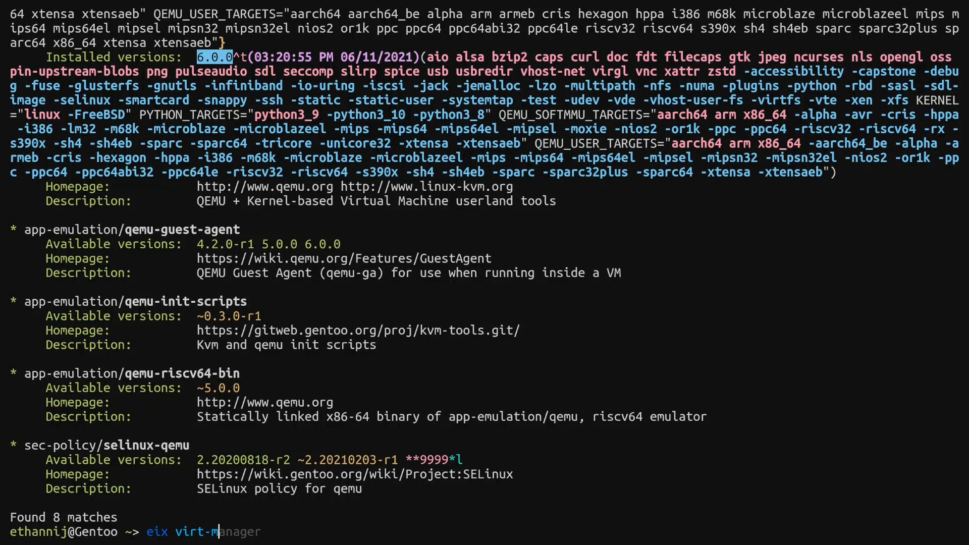
Run eix virt-manager and scroll through the libvirt 7.3.0 results with glib and python bindings.
{"action": "key", "text": "Return"}
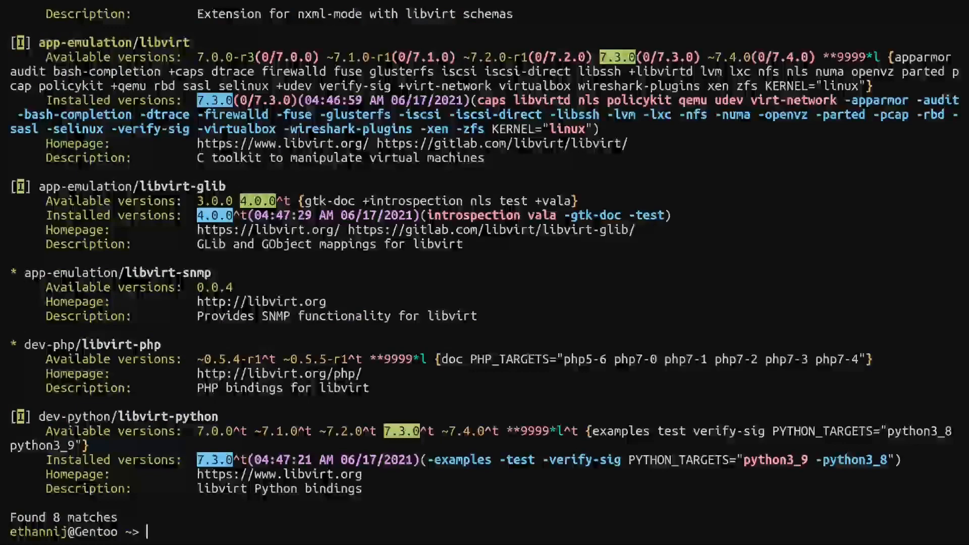
{"action": "scroll", "scroll_direction": "up", "scroll_amount": 3}
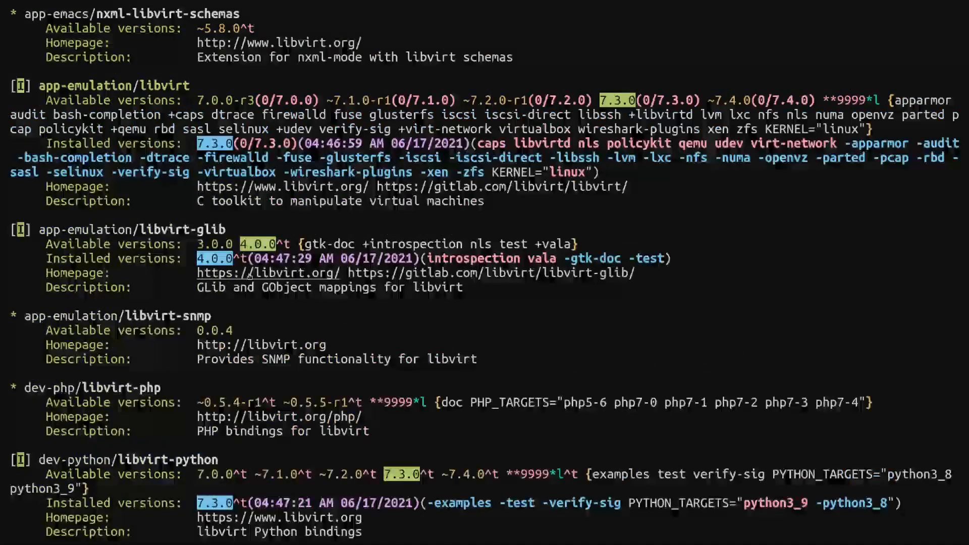
{"action": "scroll", "scroll_direction": "up", "scroll_amount": 3}
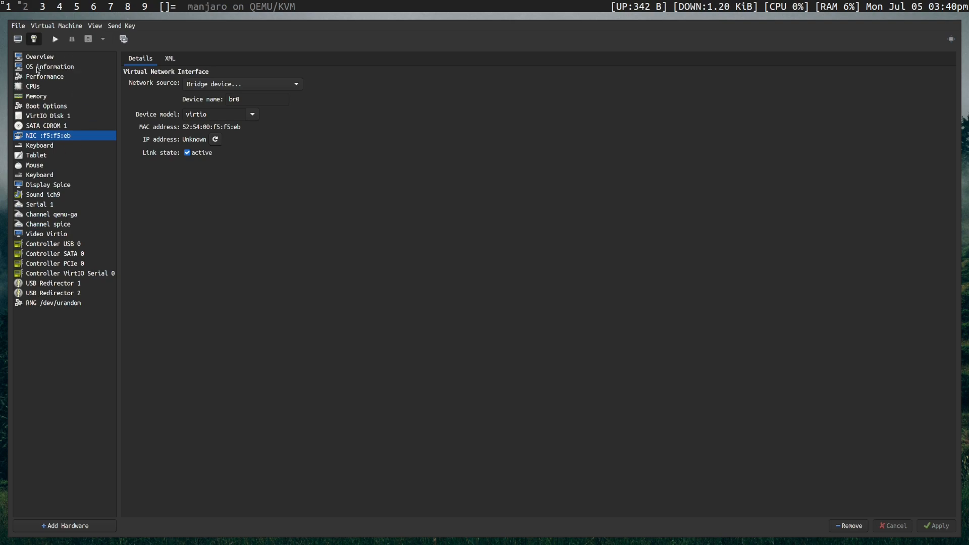
{"action": "mouse_move", "coordinate": [104, 72]}
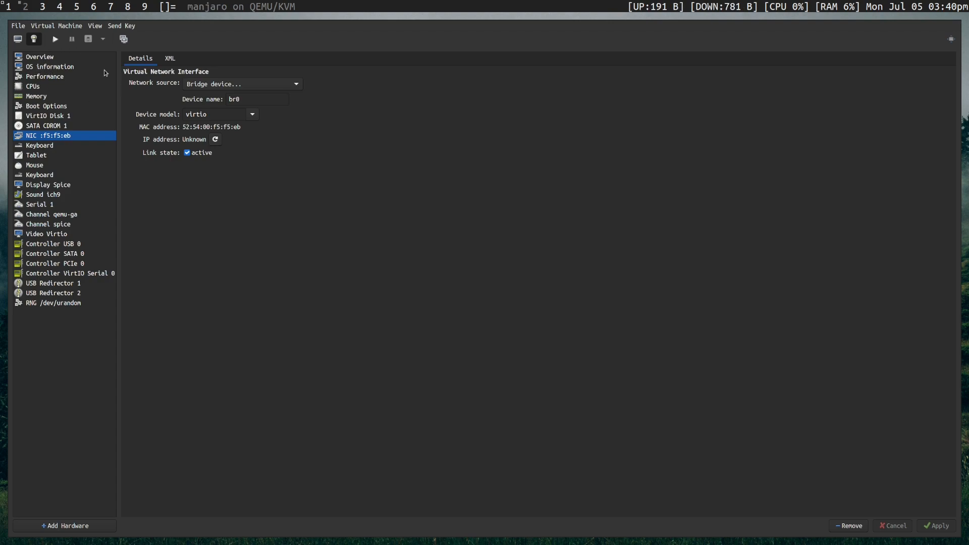
Show the manjaro VM's Overview, then its Virtio video device with 3D acceleration enabled.
{"action": "left_click", "coordinate": [40, 56]}
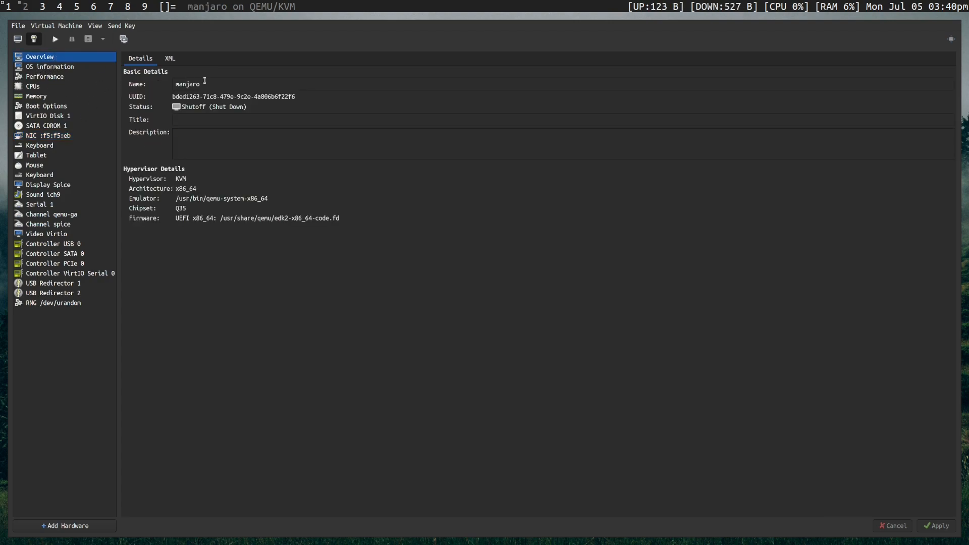
{"action": "left_click", "coordinate": [216, 84]}
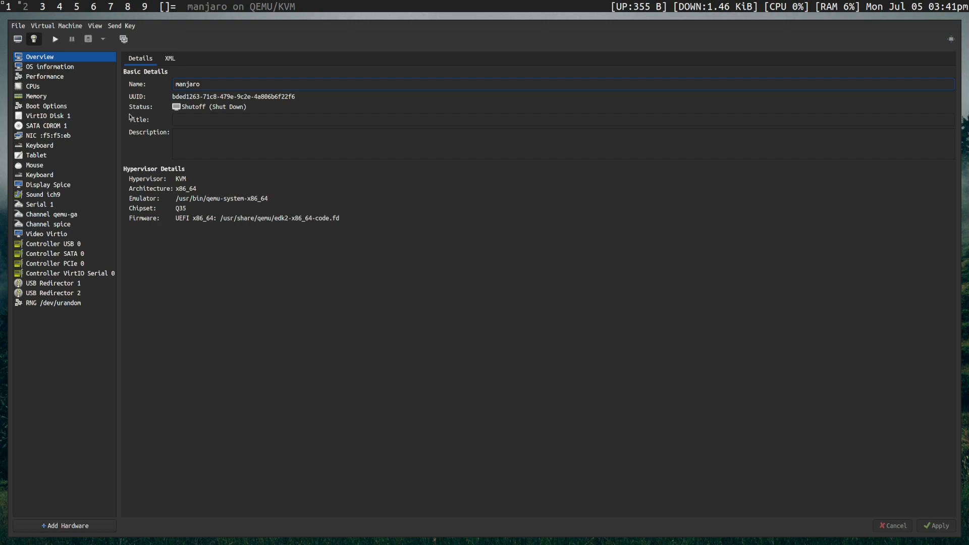
{"action": "left_click", "coordinate": [46, 234]}
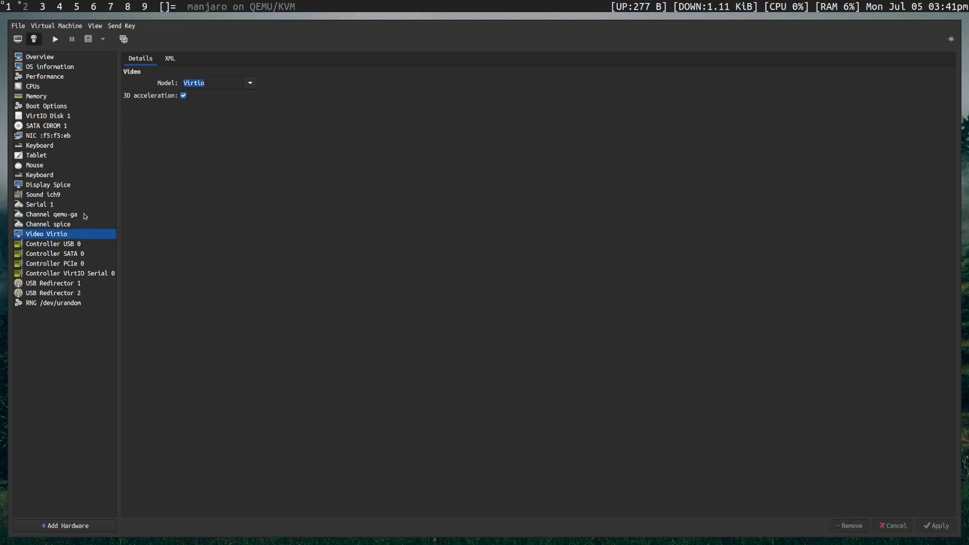
{"action": "mouse_move", "coordinate": [59, 238]}
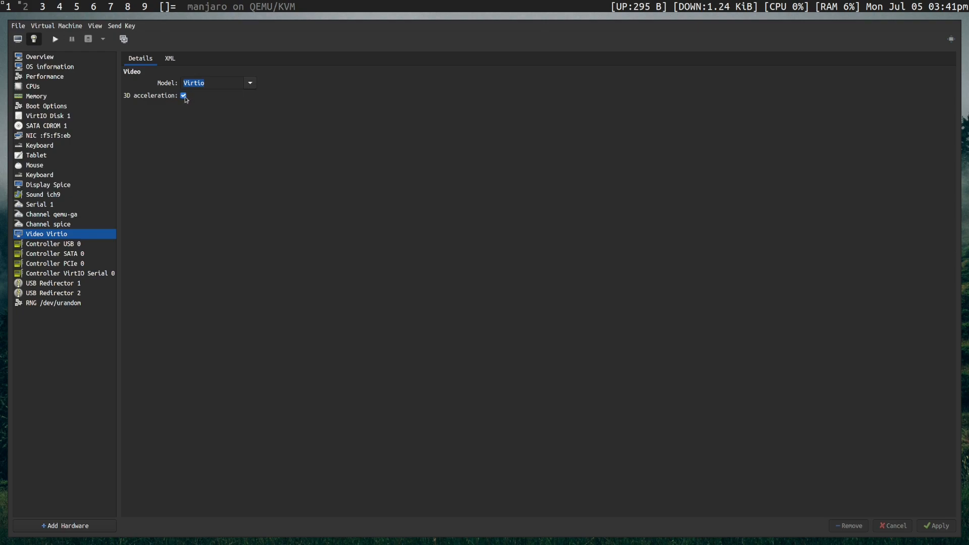
{"action": "left_click", "coordinate": [210, 82]}
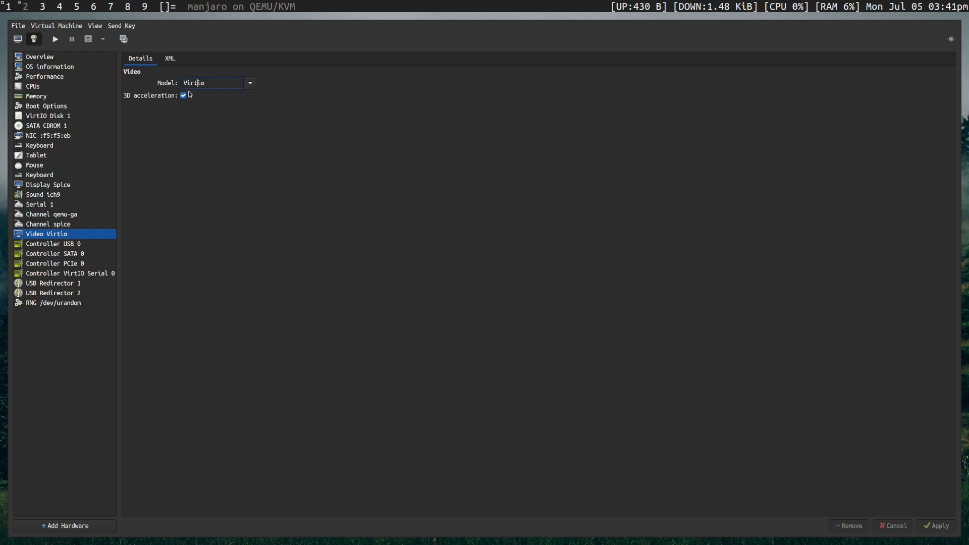
{"action": "mouse_move", "coordinate": [51, 184]}
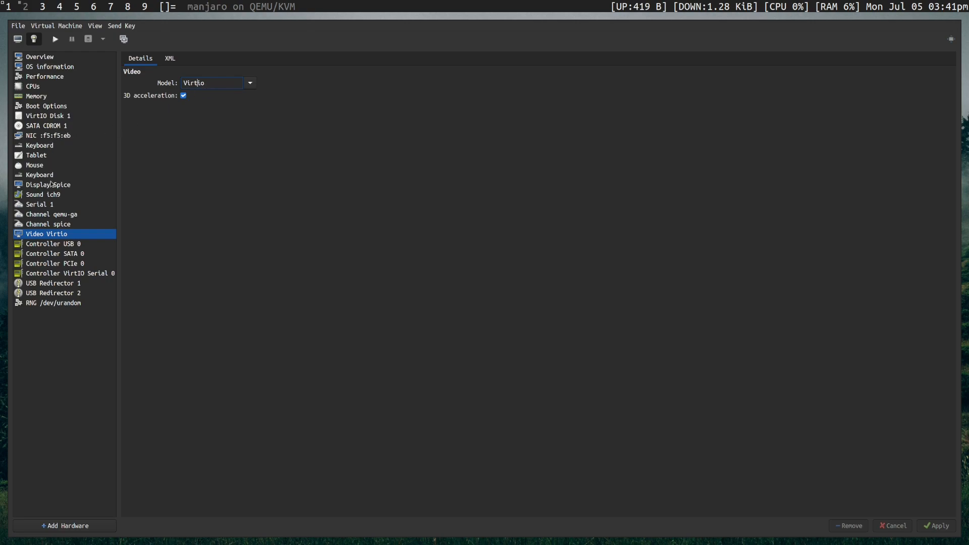
Show the Spice display's OpenGL render device (AMD Radeon) and set listen type to Address, then back to None.
{"action": "left_click", "coordinate": [47, 184]}
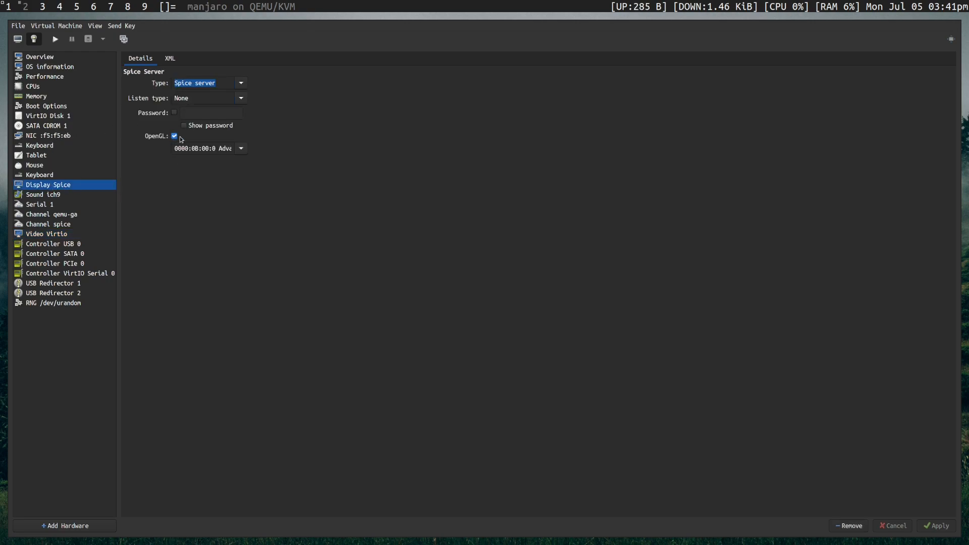
{"action": "left_click", "coordinate": [240, 149]}
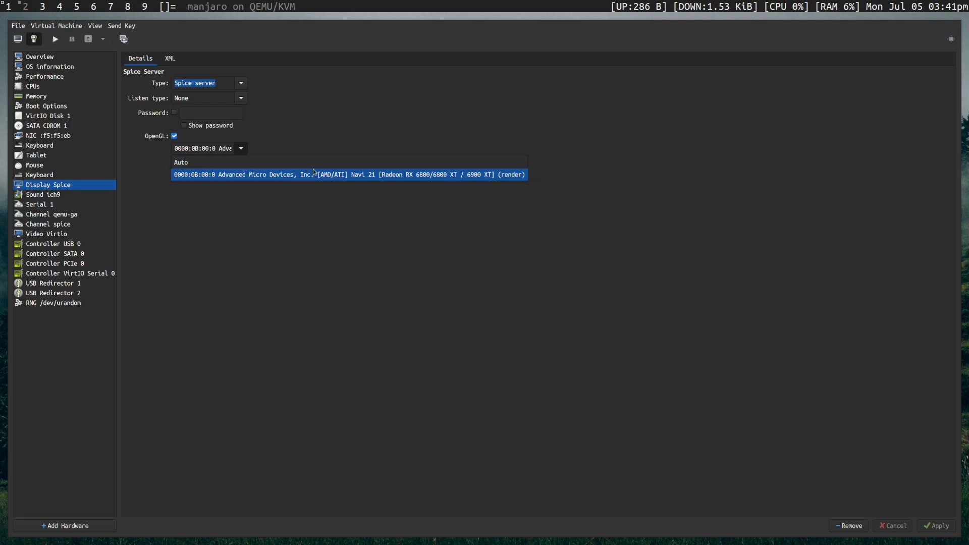
{"action": "mouse_move", "coordinate": [250, 175]}
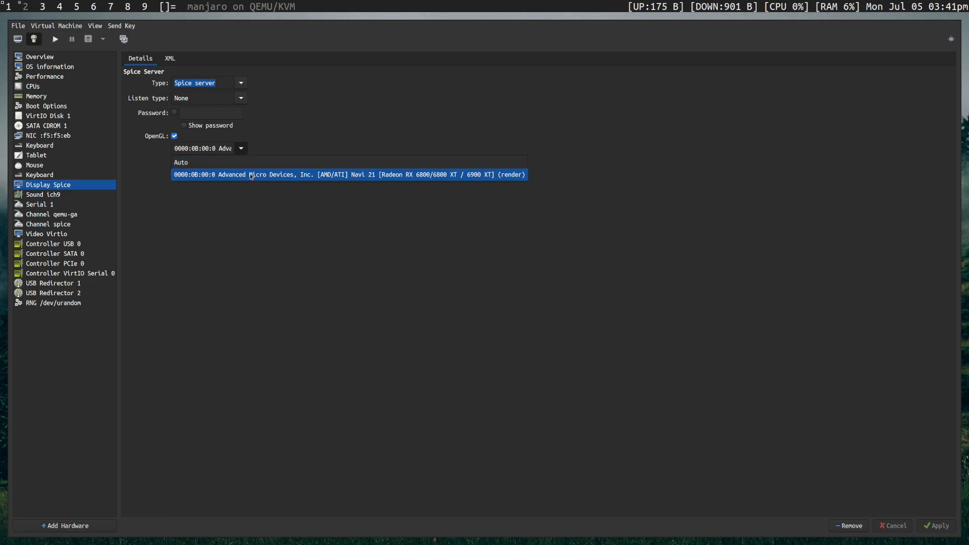
{"action": "mouse_move", "coordinate": [342, 178]}
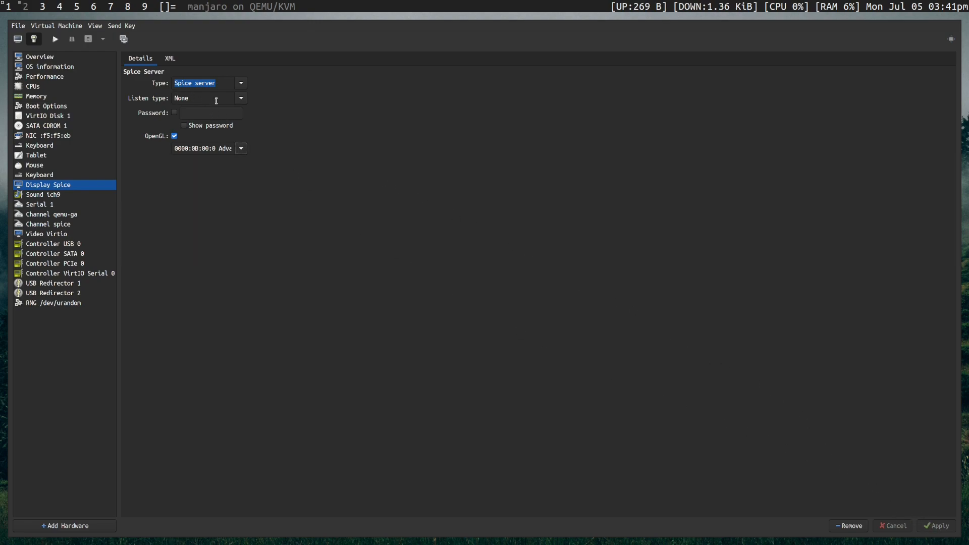
{"action": "left_click", "coordinate": [240, 98]}
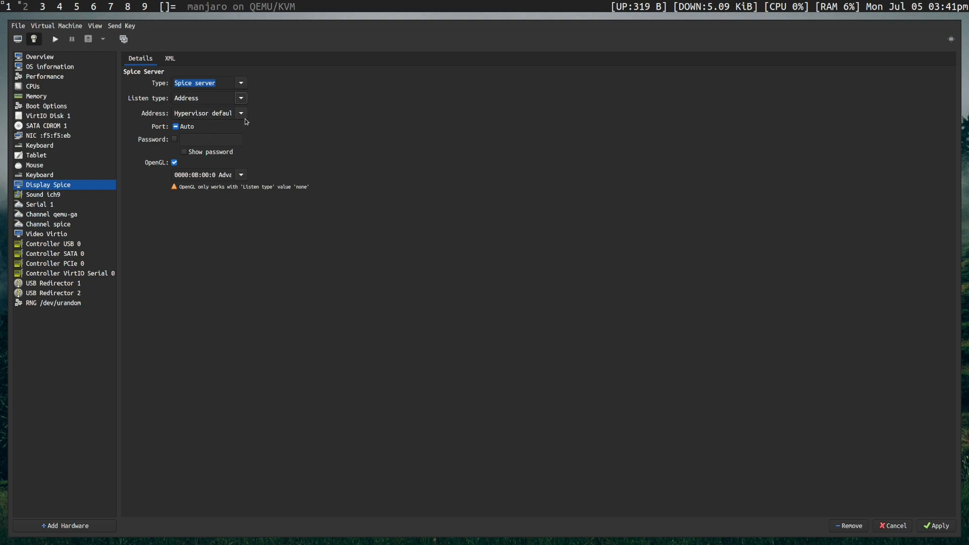
{"action": "left_click", "coordinate": [240, 112]}
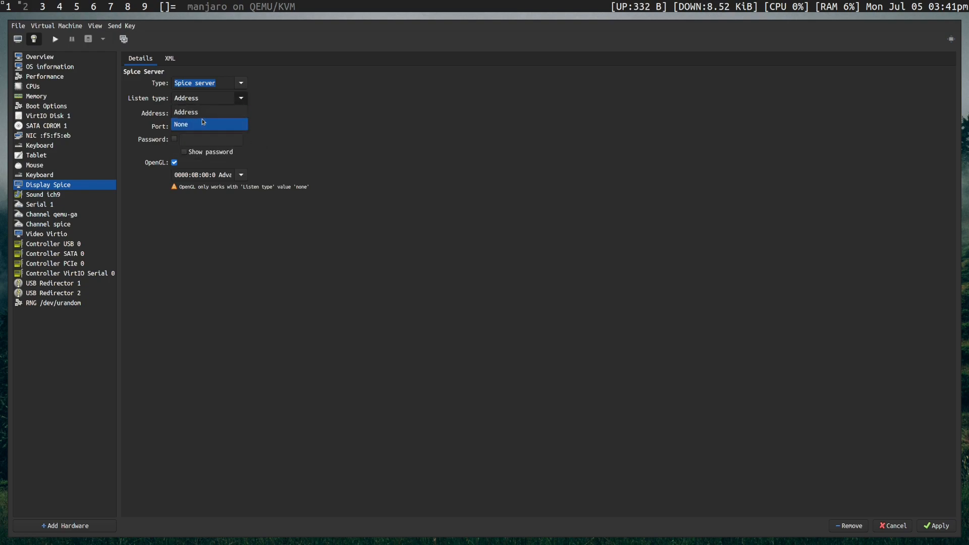
{"action": "left_click", "coordinate": [180, 123]}
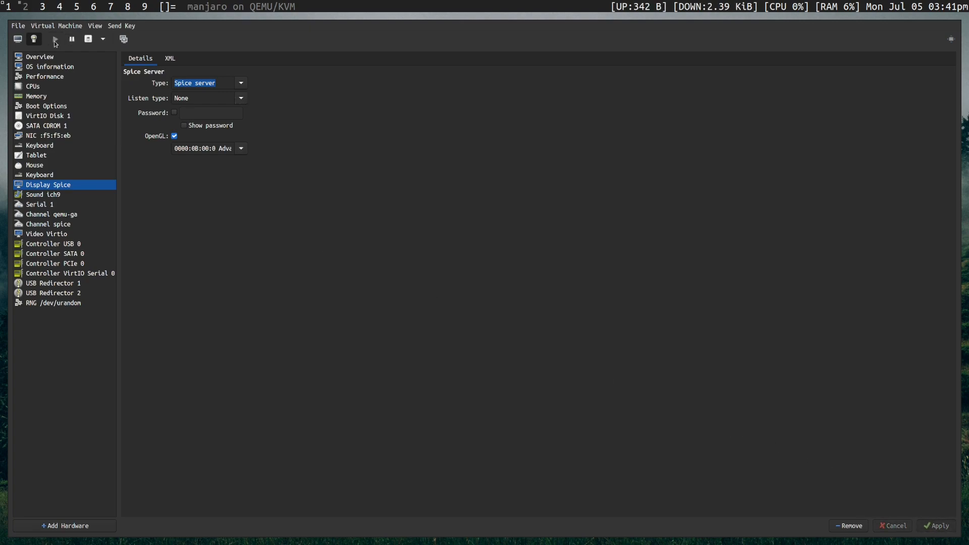
{"action": "left_click", "coordinate": [17, 39]}
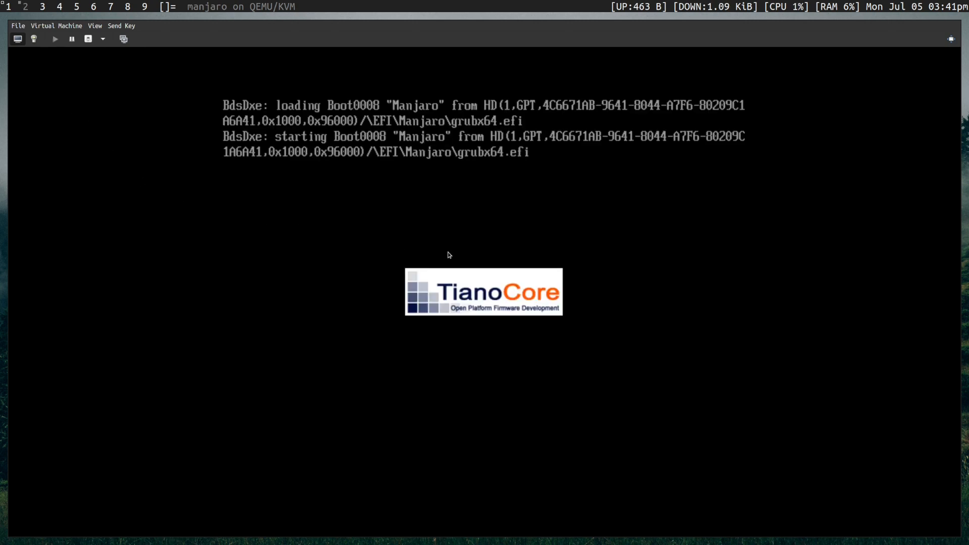
{"action": "left_click", "coordinate": [95, 25]}
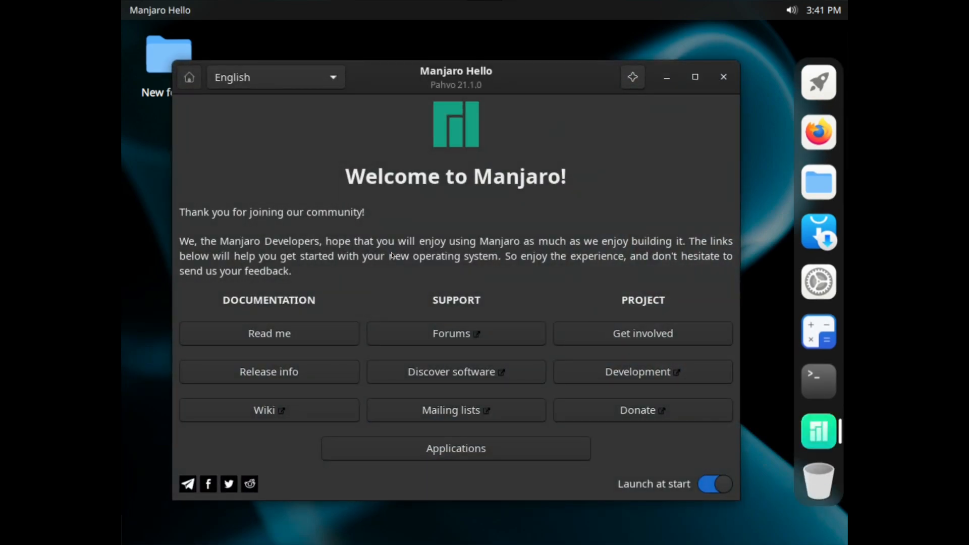
{"action": "mouse_move", "coordinate": [596, 408]}
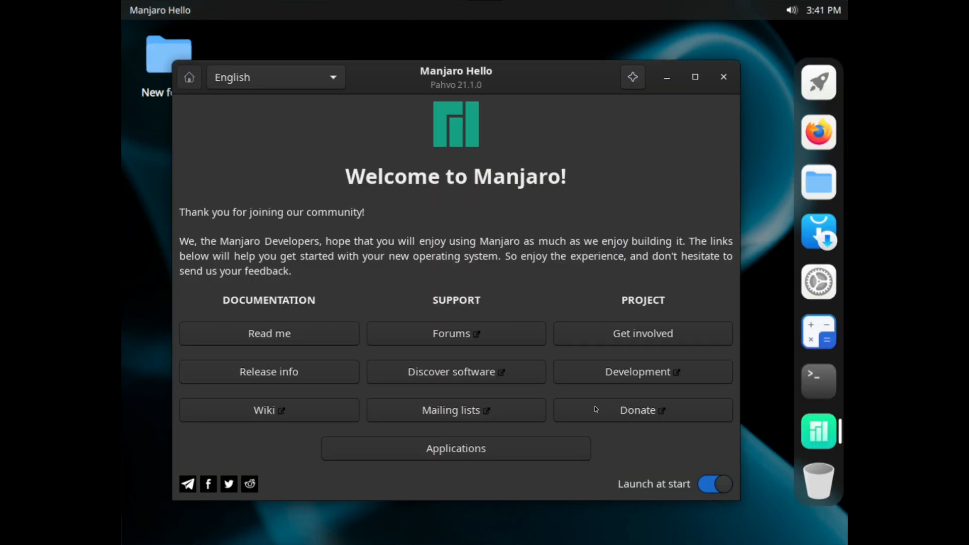
{"action": "mouse_move", "coordinate": [419, 453]}
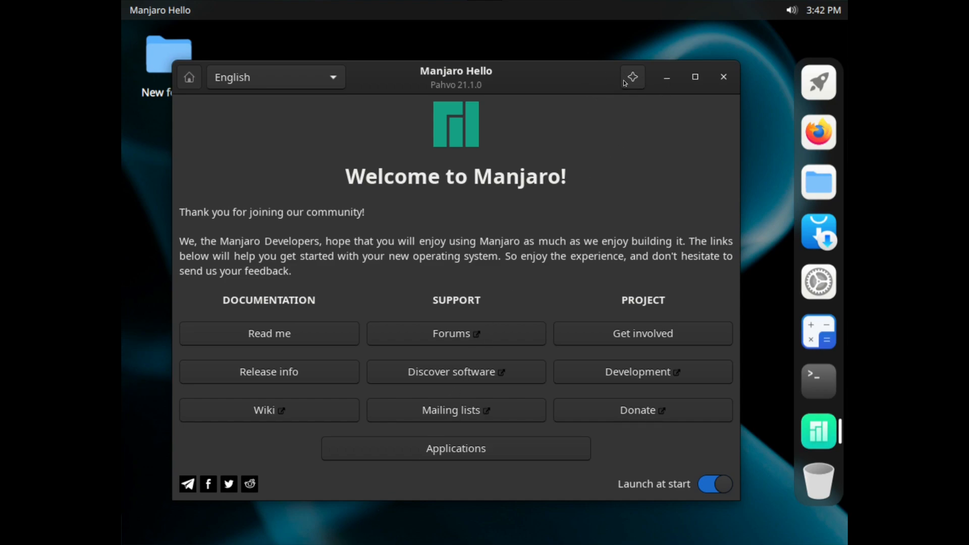
{"action": "mouse_move", "coordinate": [692, 89]}
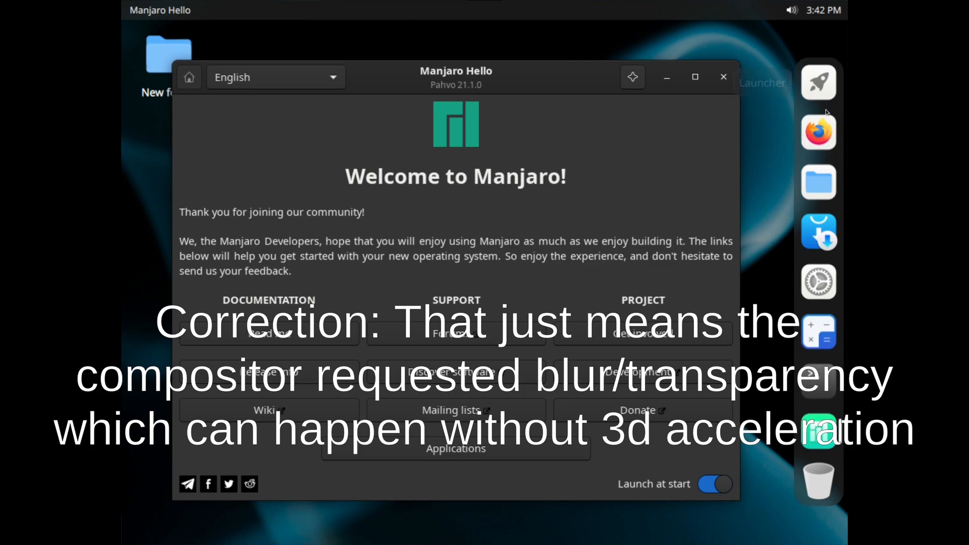
{"action": "mouse_move", "coordinate": [544, 89]}
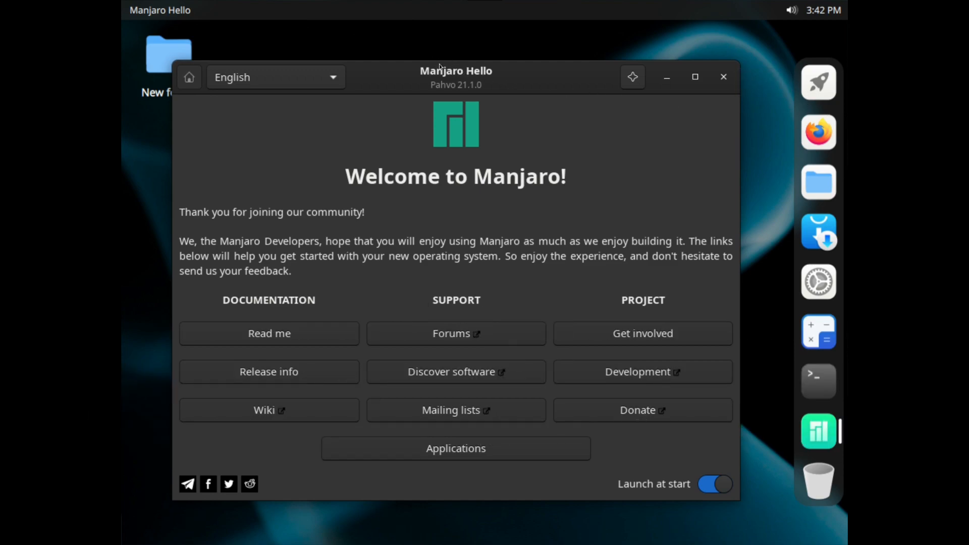
{"action": "mouse_move", "coordinate": [463, 78]}
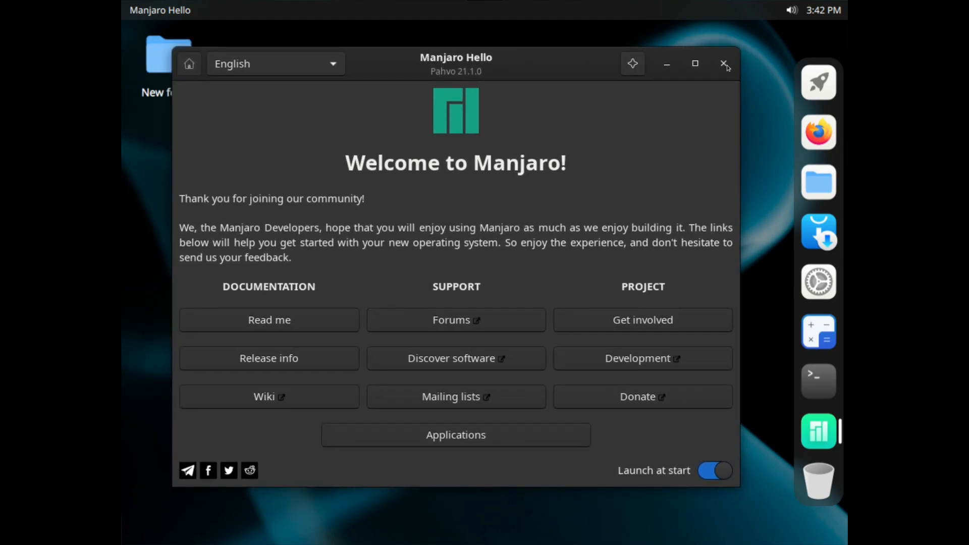
Close Manjaro Hello and run 'glxgears -info' in Konsole on the guest.
{"action": "left_click", "coordinate": [724, 62]}
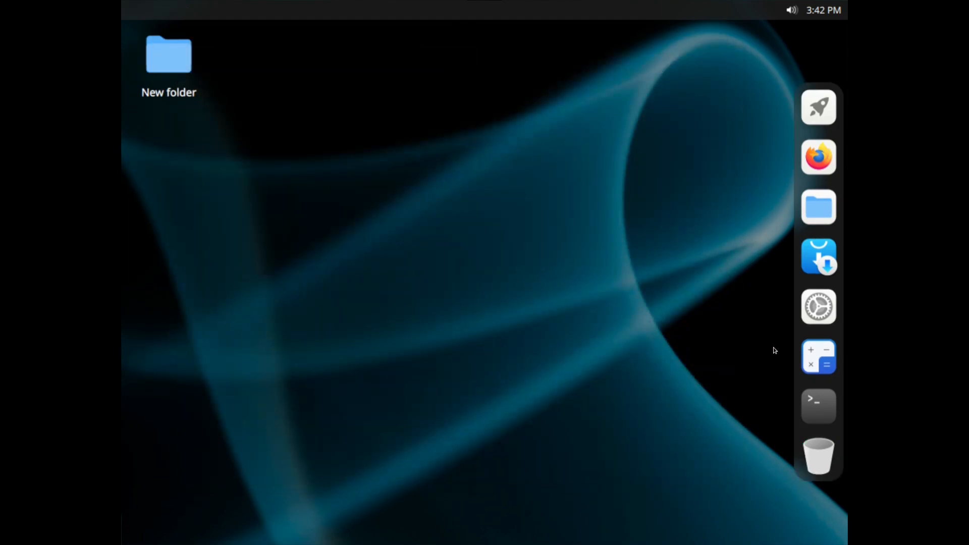
{"action": "left_click", "coordinate": [818, 406]}
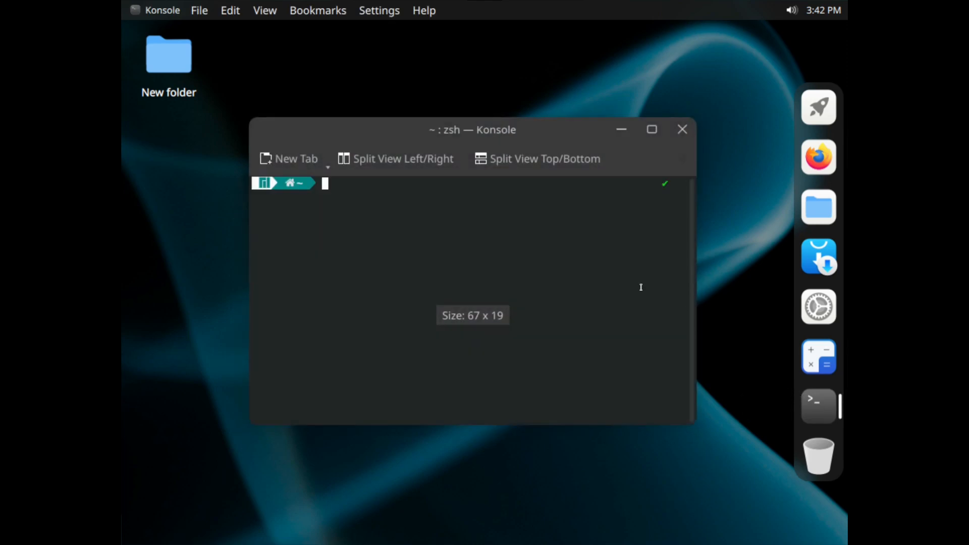
{"action": "type", "text": "glxgears -info"}
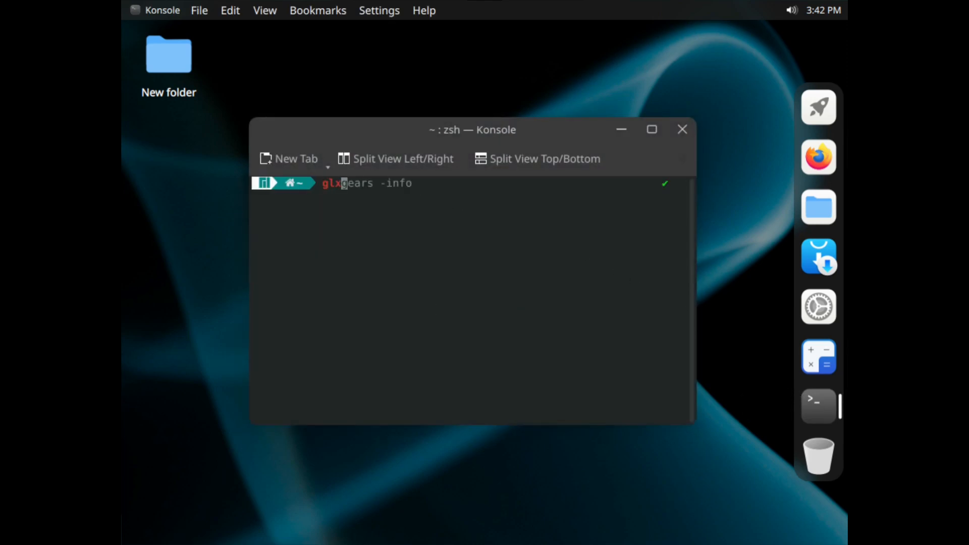
{"action": "key", "text": "Return"}
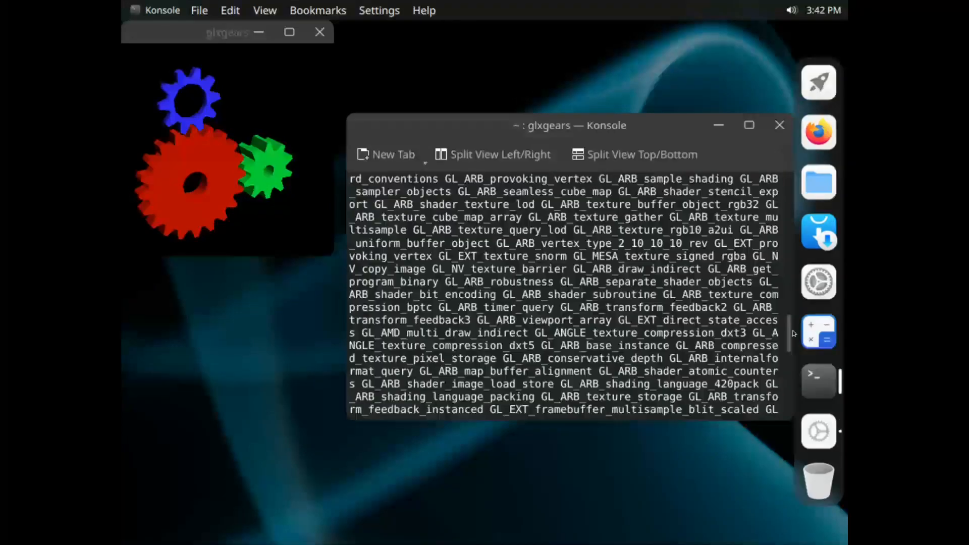
Review the glxgears output of roughly 500–770 FPS and refocus the Konsole window.
{"action": "scroll", "scroll_direction": "up", "scroll_amount": 3}
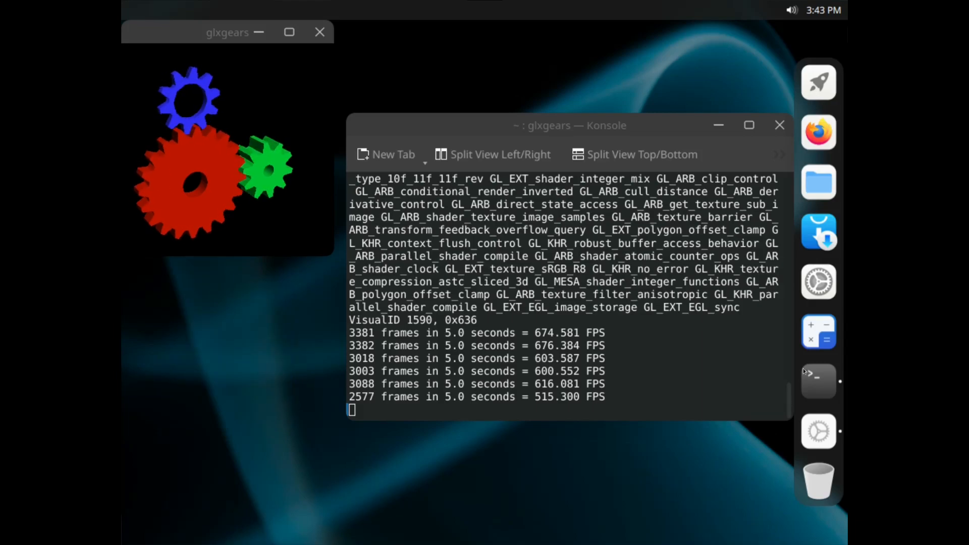
{"action": "left_click", "coordinate": [819, 431]}
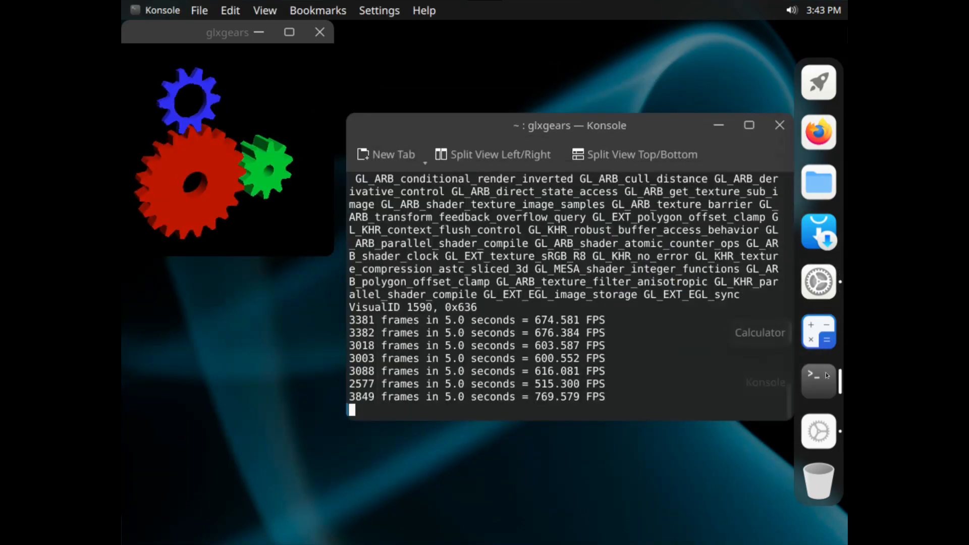
{"action": "left_click", "coordinate": [819, 431]}
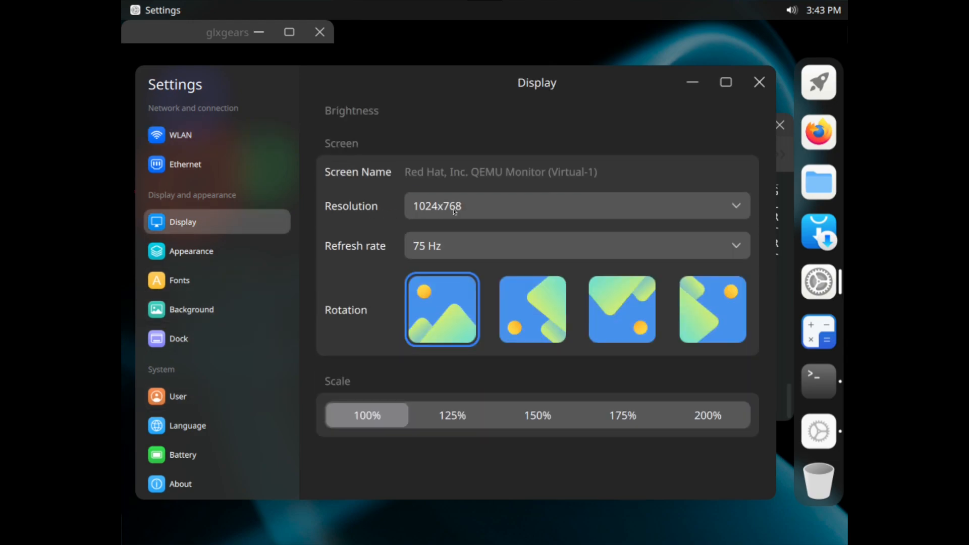
Set the guest display resolution to 2048x1152 and close the settings window.
{"action": "left_click", "coordinate": [576, 206]}
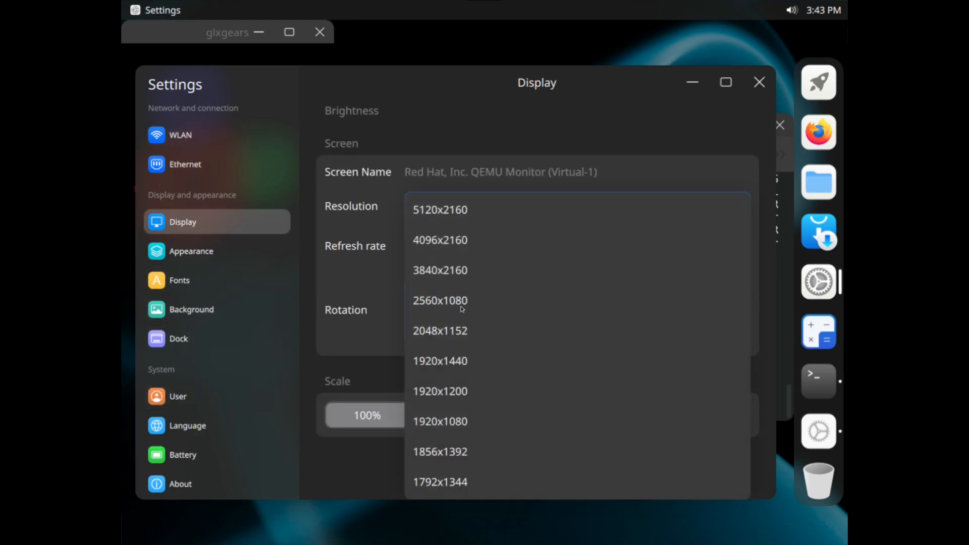
{"action": "left_click", "coordinate": [440, 331]}
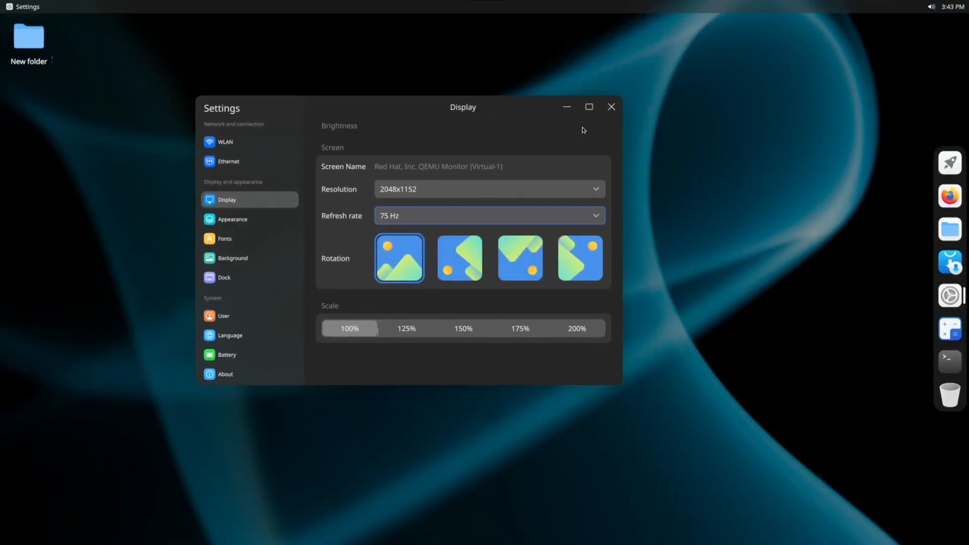
{"action": "left_click", "coordinate": [612, 105]}
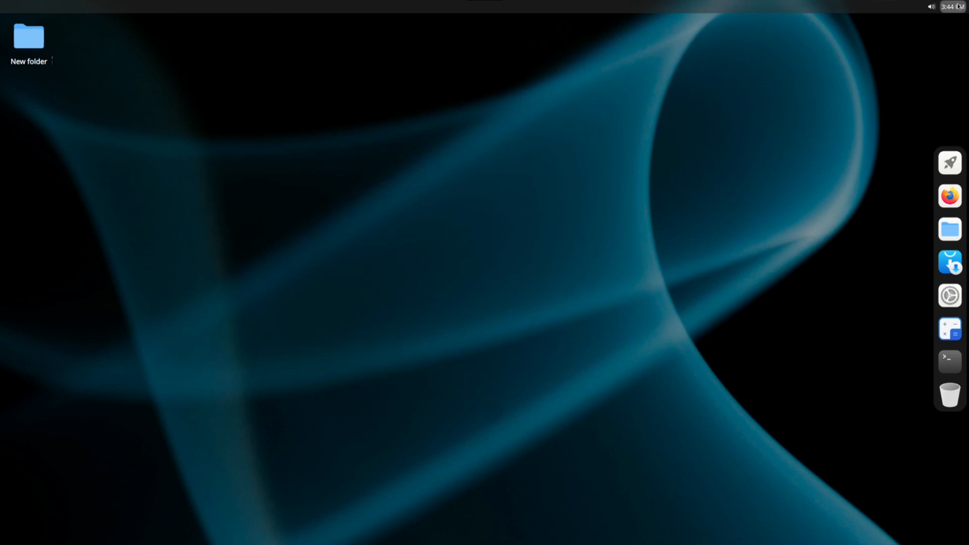
Turn off Dark Mode from the guest's quick panel and start shutting the guest down.
{"action": "left_click", "coordinate": [954, 7]}
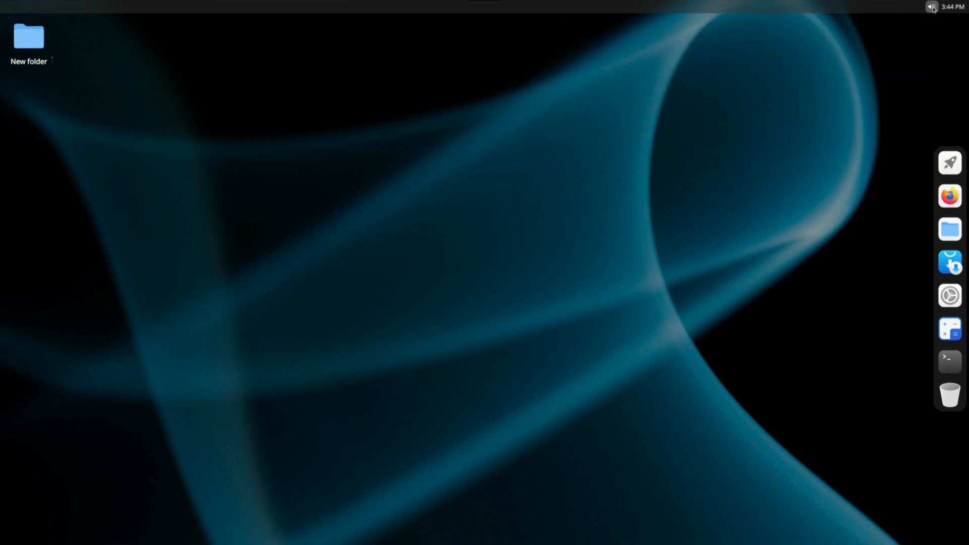
{"action": "left_click", "coordinate": [931, 7]}
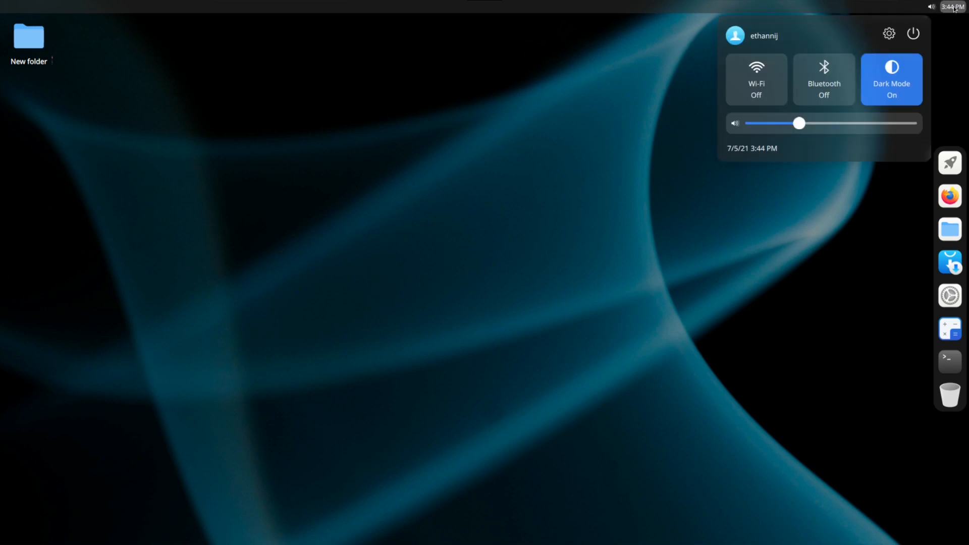
{"action": "mouse_move", "coordinate": [914, 15]}
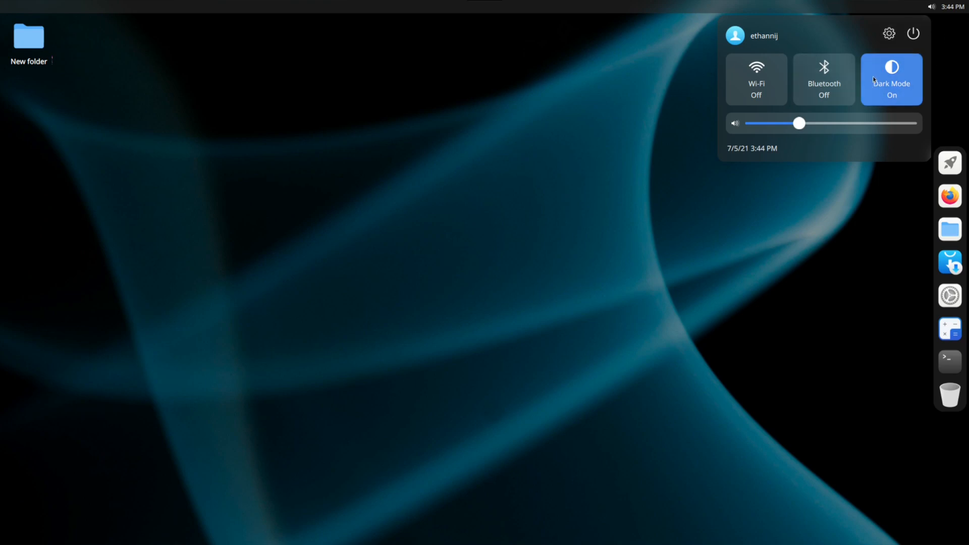
{"action": "left_click", "coordinate": [891, 79]}
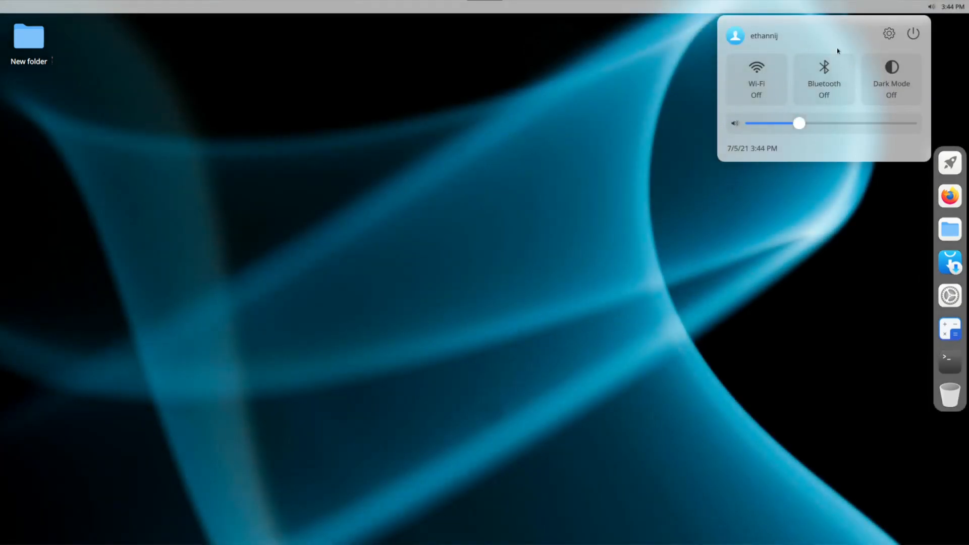
{"action": "mouse_move", "coordinate": [913, 33]}
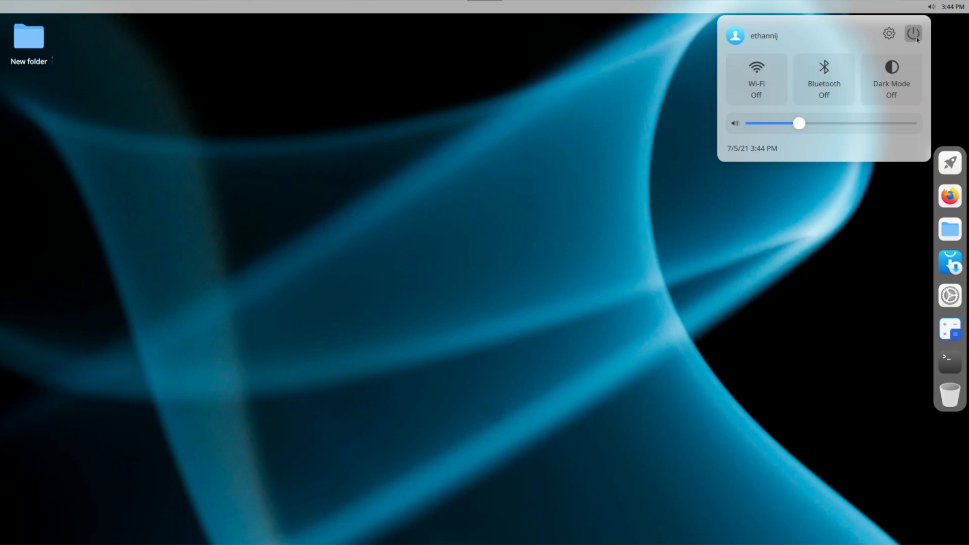
{"action": "left_click", "coordinate": [914, 33]}
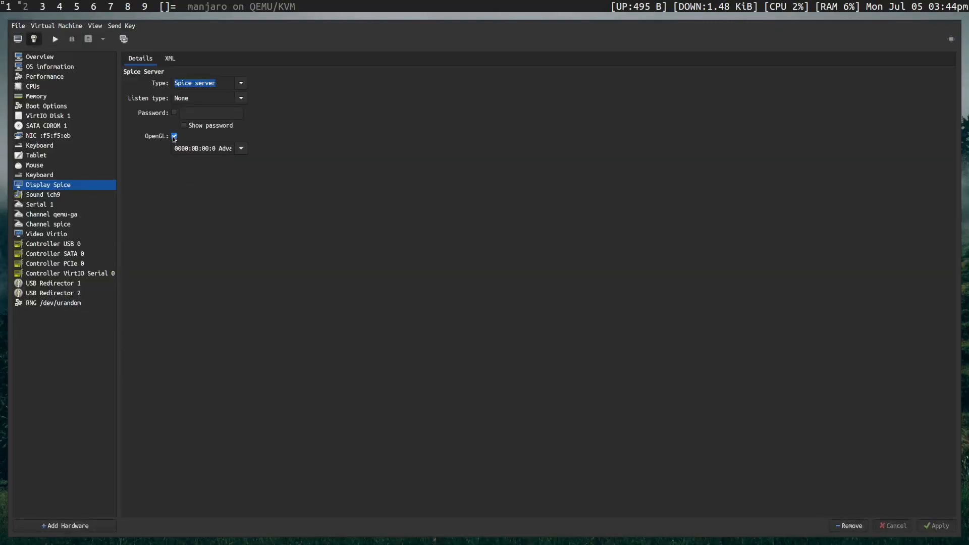
Disable OpenGL for the VM's Spice display.
{"action": "left_click", "coordinate": [175, 137]}
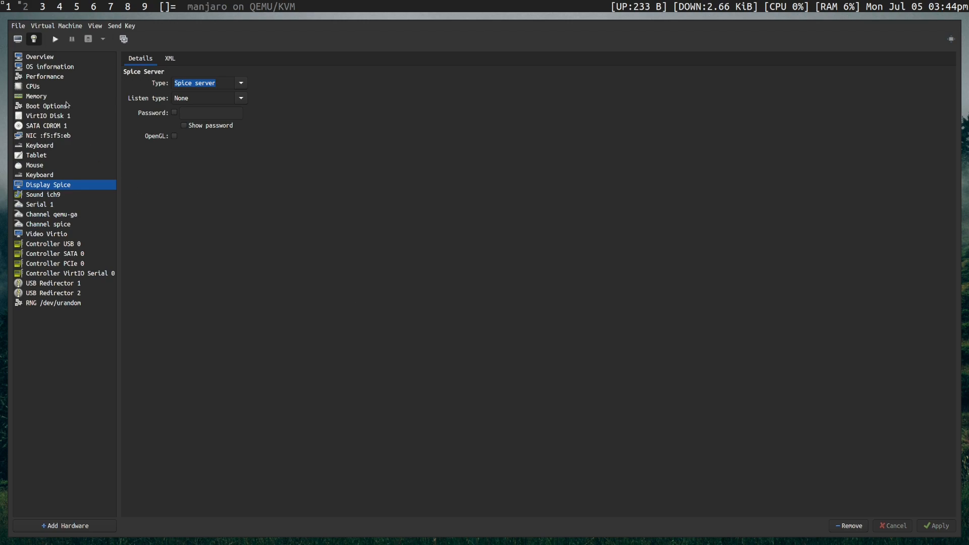
{"action": "mouse_move", "coordinate": [44, 97]}
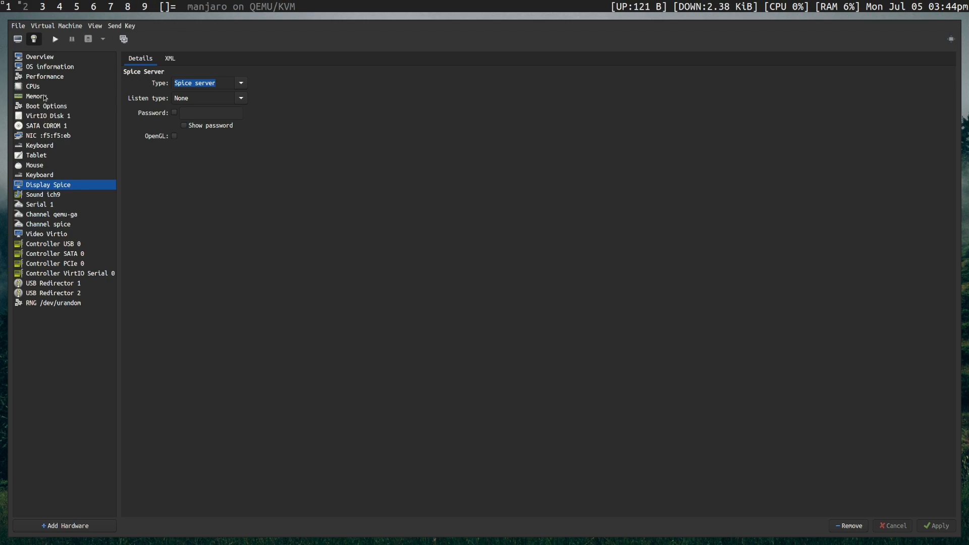
{"action": "left_click", "coordinate": [49, 135]}
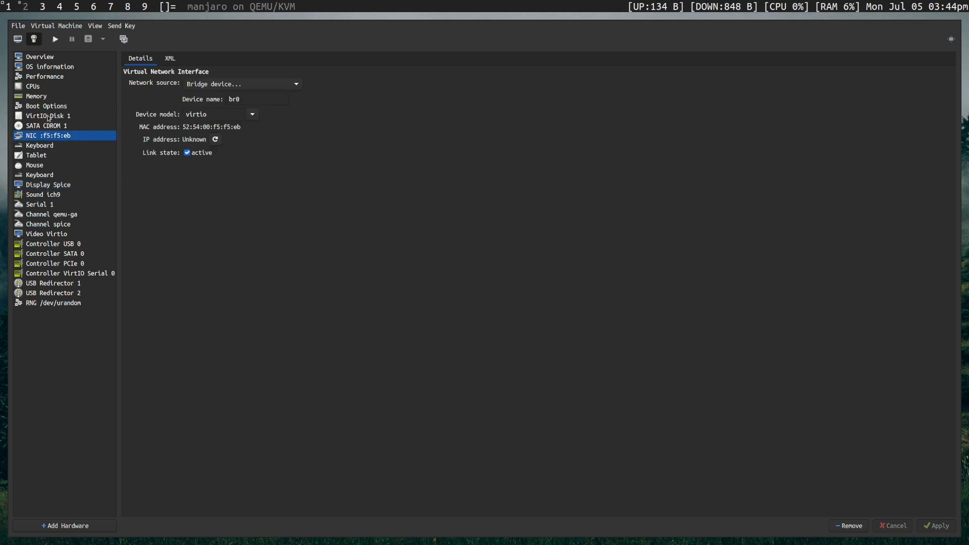
{"action": "left_click", "coordinate": [47, 184]}
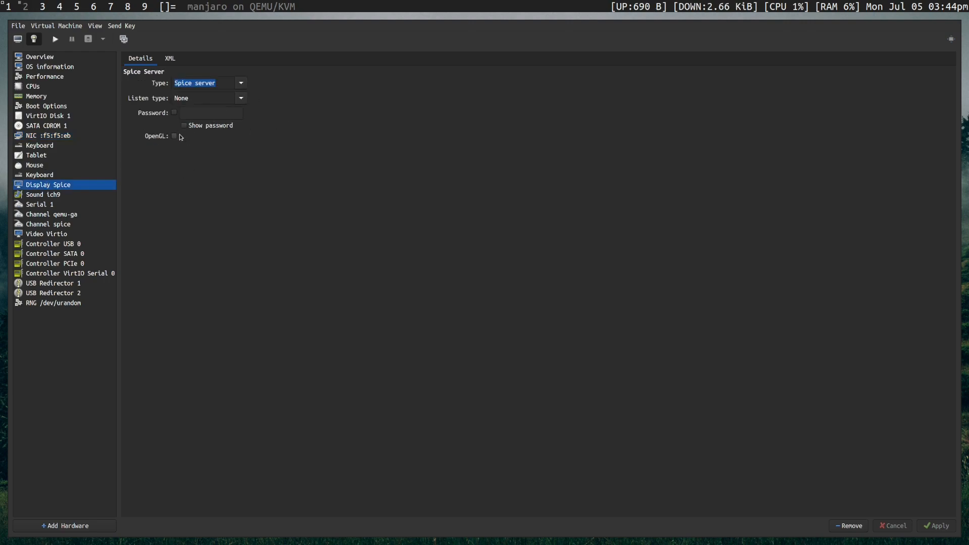
Uncheck 3D acceleration on the Virtio video device.
{"action": "left_click", "coordinate": [47, 233]}
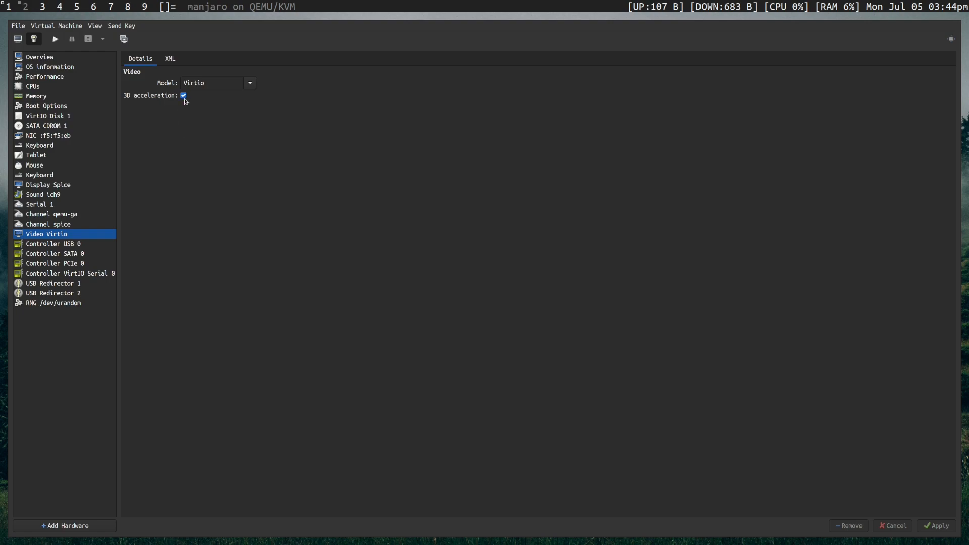
{"action": "left_click", "coordinate": [182, 95]}
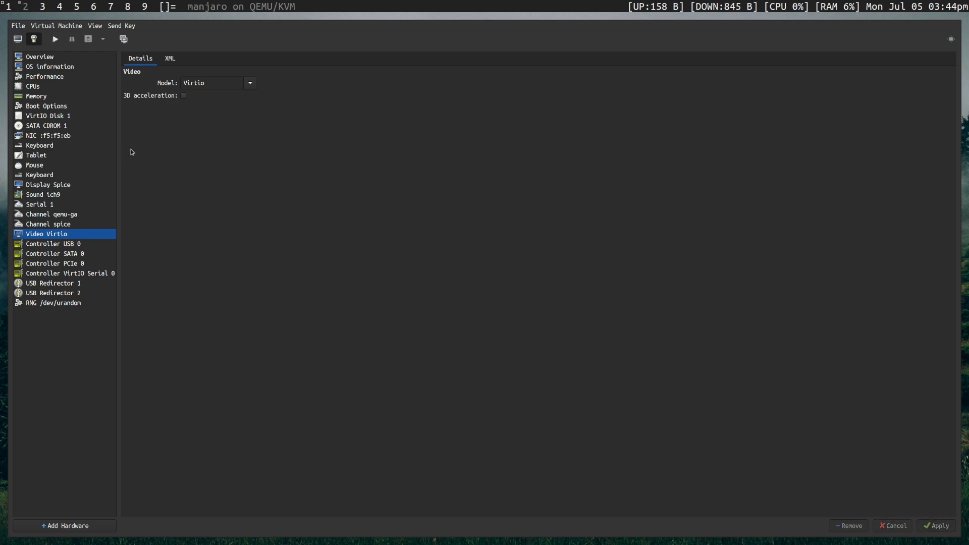
{"action": "mouse_move", "coordinate": [43, 173]}
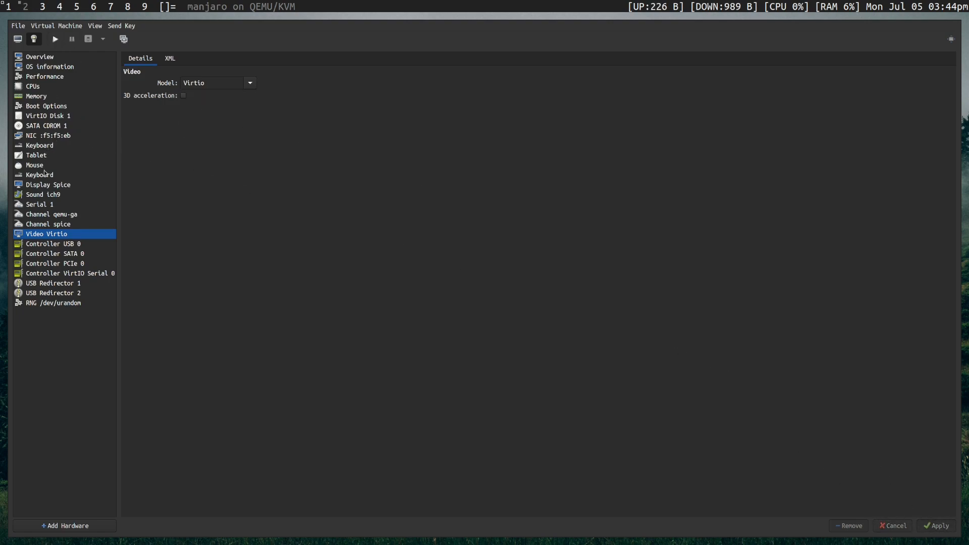
{"action": "left_click", "coordinate": [48, 183]}
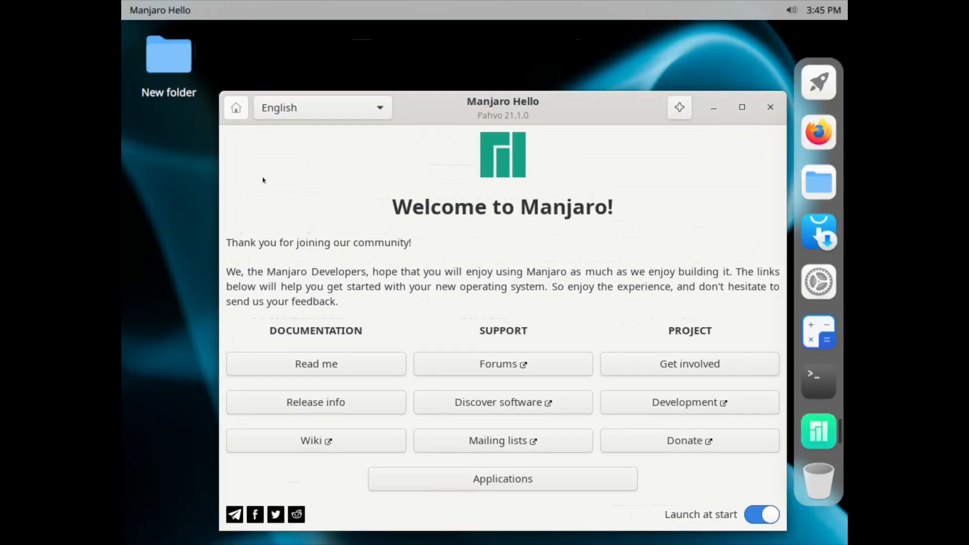
{"action": "mouse_move", "coordinate": [698, 113]}
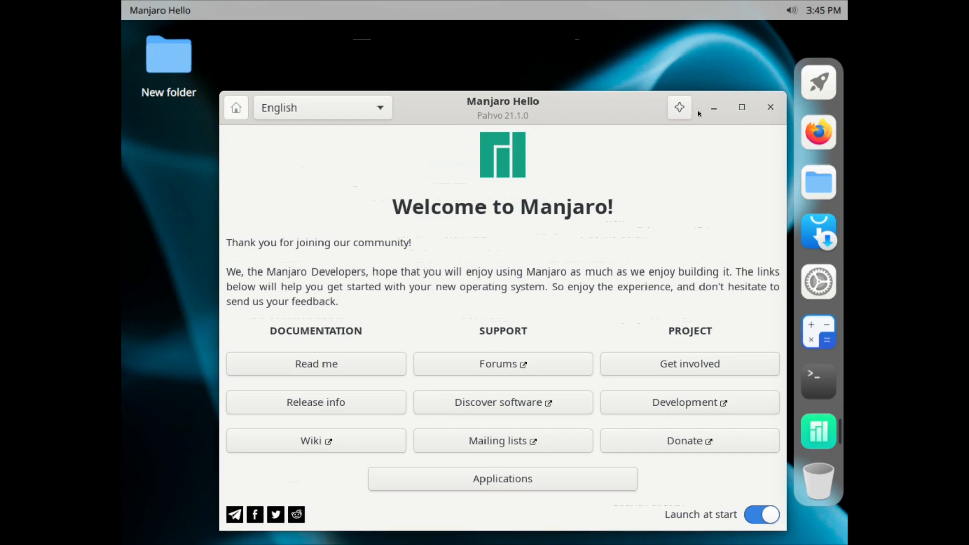
Close the Manjaro Hello window, open the guest Settings app and close it again.
{"action": "left_click", "coordinate": [770, 107]}
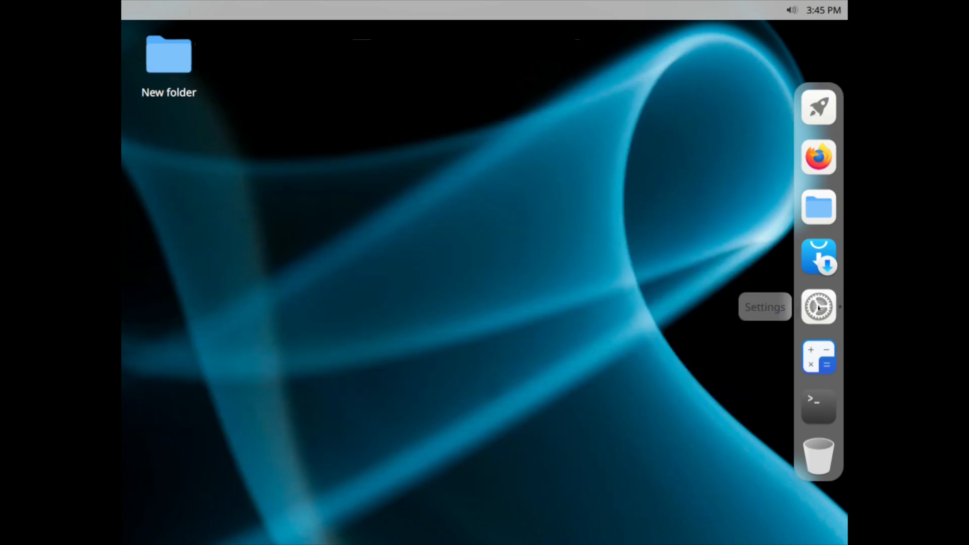
{"action": "left_click", "coordinate": [819, 307]}
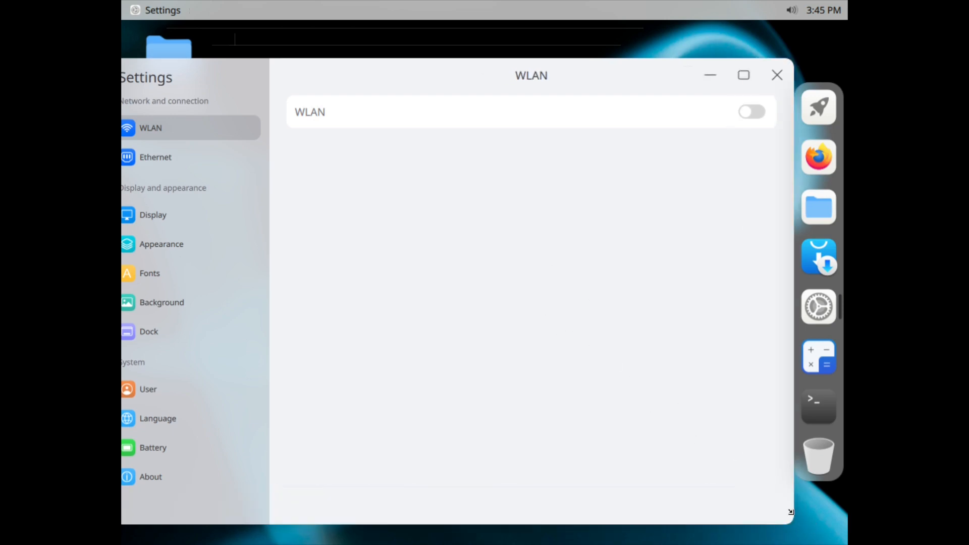
{"action": "left_click", "coordinate": [777, 75]}
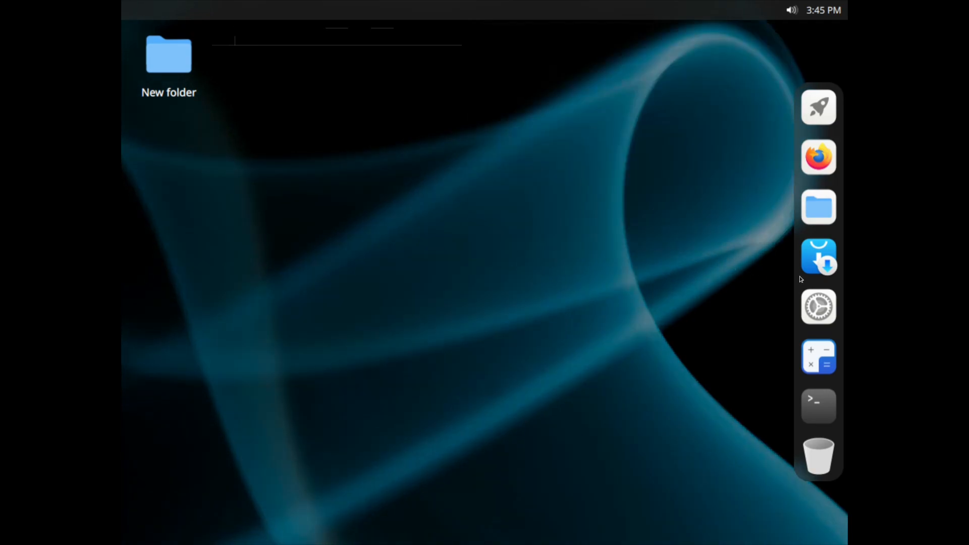
Set the guest resolution to 2048x1152 in Display settings and close the Settings window.
{"action": "left_click", "coordinate": [817, 307]}
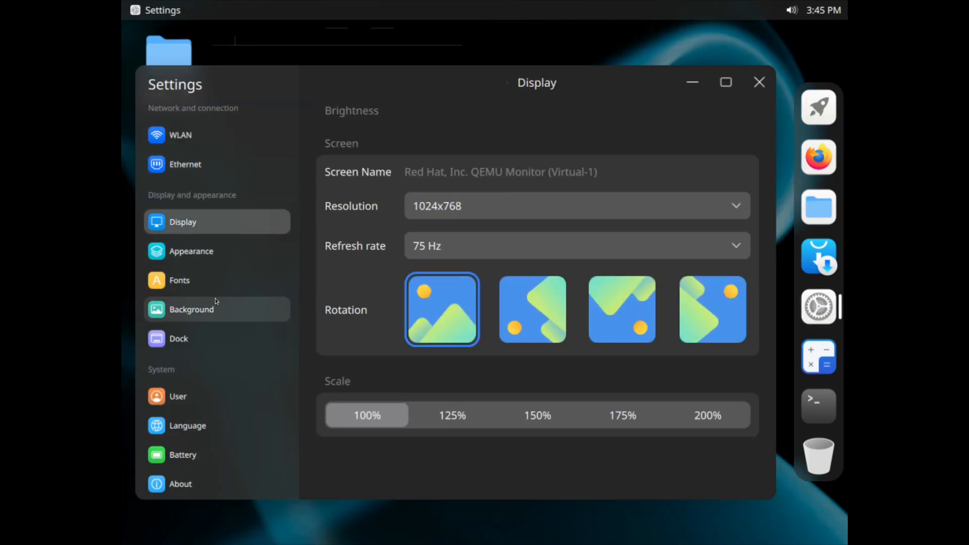
{"action": "mouse_move", "coordinate": [460, 203]}
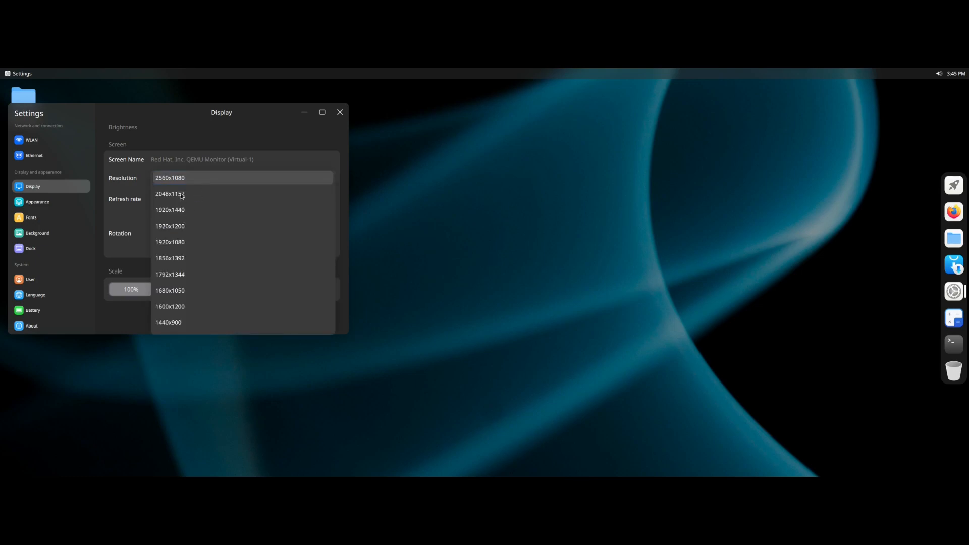
{"action": "left_click", "coordinate": [170, 193]}
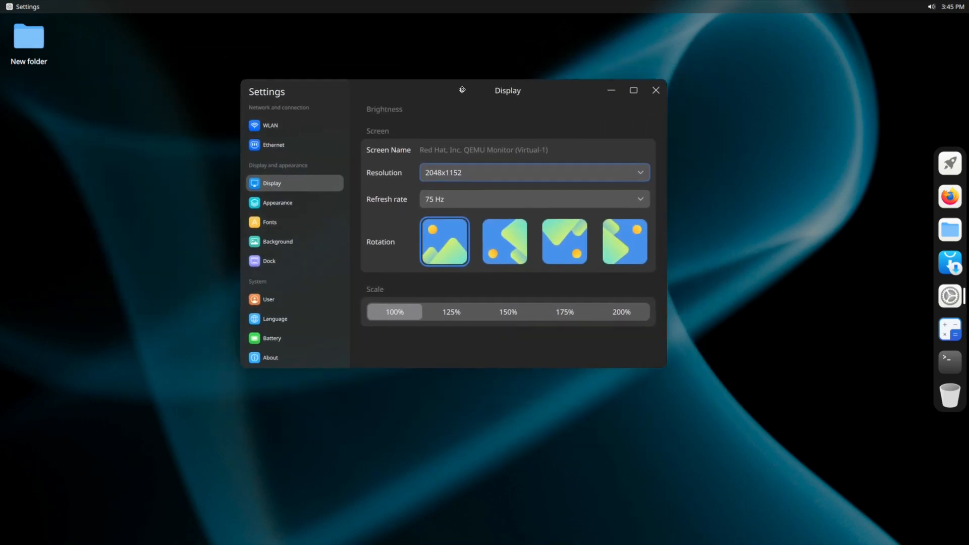
{"action": "left_click_drag", "start_coordinate": [462, 90], "coordinate": [456, 99]}
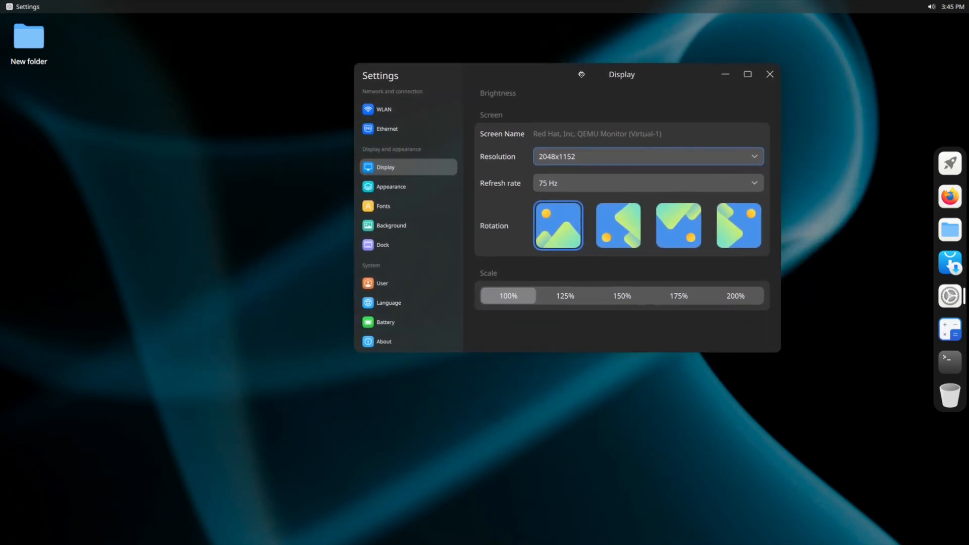
{"action": "left_click", "coordinate": [769, 73]}
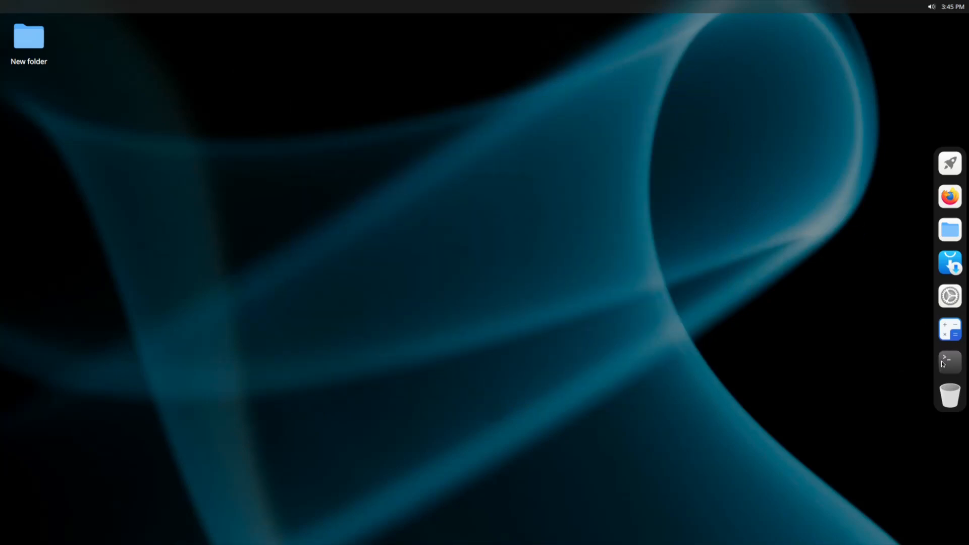
Run glxgears -info in a maximized Konsole, showing the llvmpipe renderer at about 1800-2040 FPS.
{"action": "left_click", "coordinate": [949, 361]}
{"action": "type", "text": "glx"}
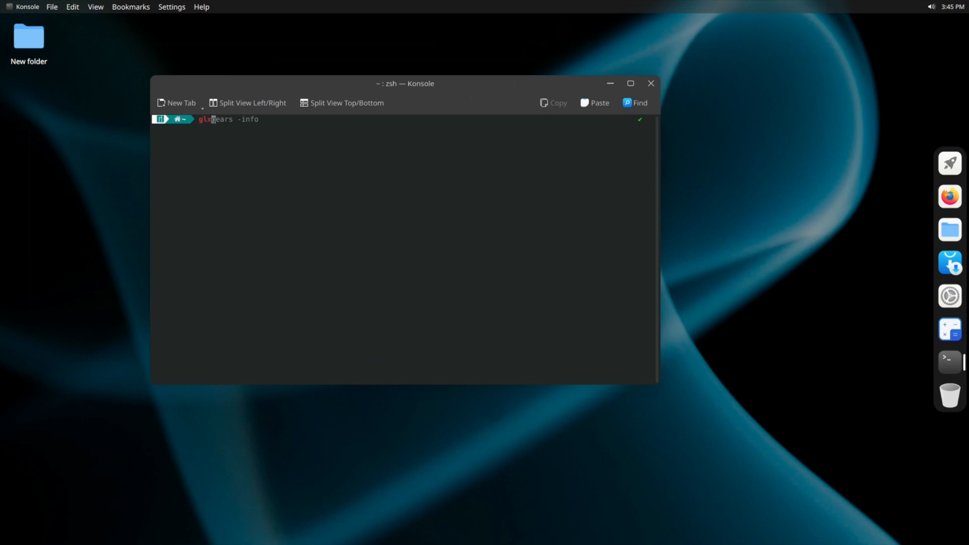
{"action": "key", "text": "Return"}
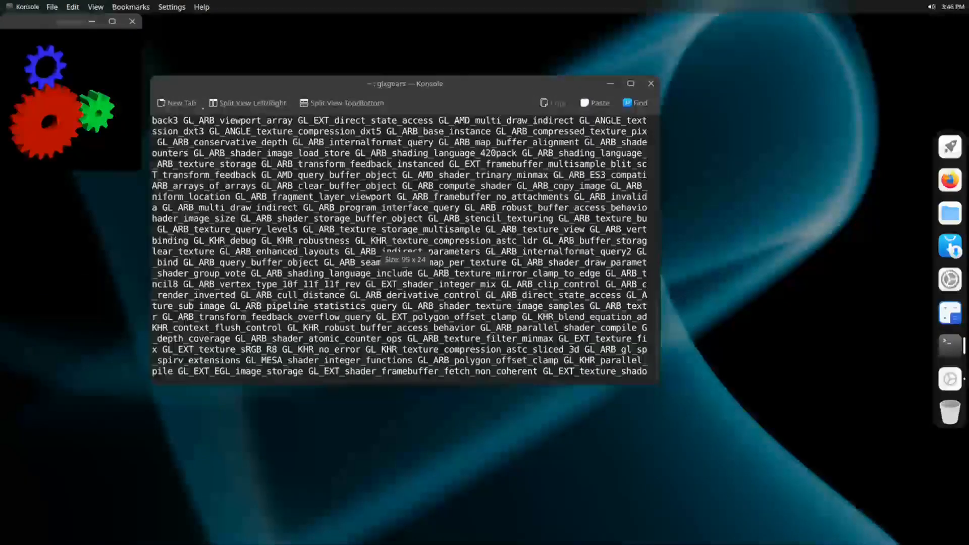
{"action": "left_click", "coordinate": [629, 83]}
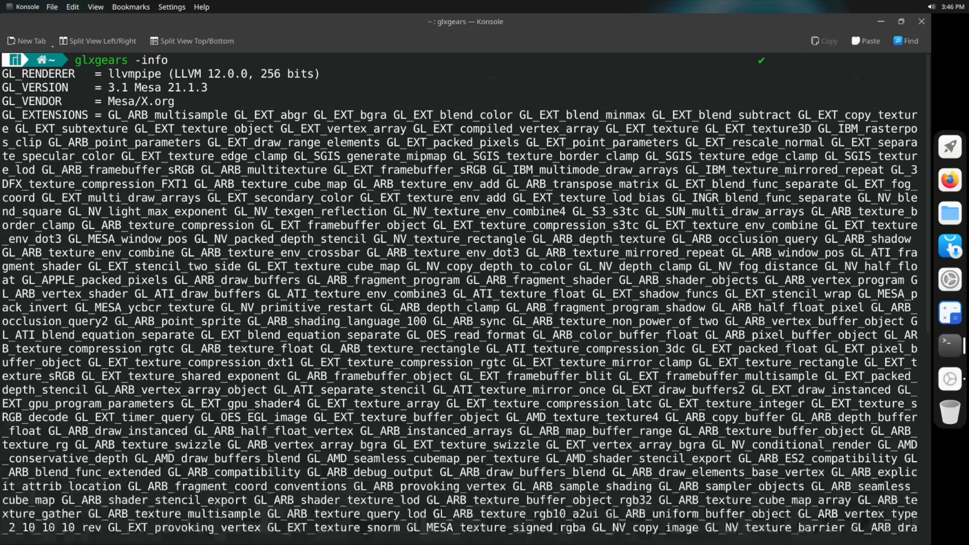
{"action": "scroll", "scroll_direction": "down", "scroll_amount": 3}
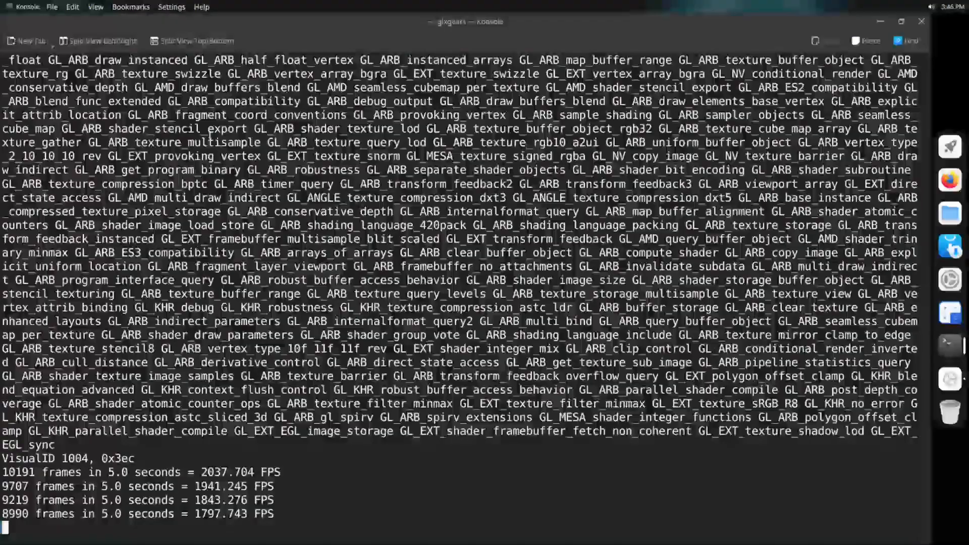
Close the Konsole window, confirming Close Window with glxgears still running.
{"action": "left_click", "coordinate": [921, 21]}
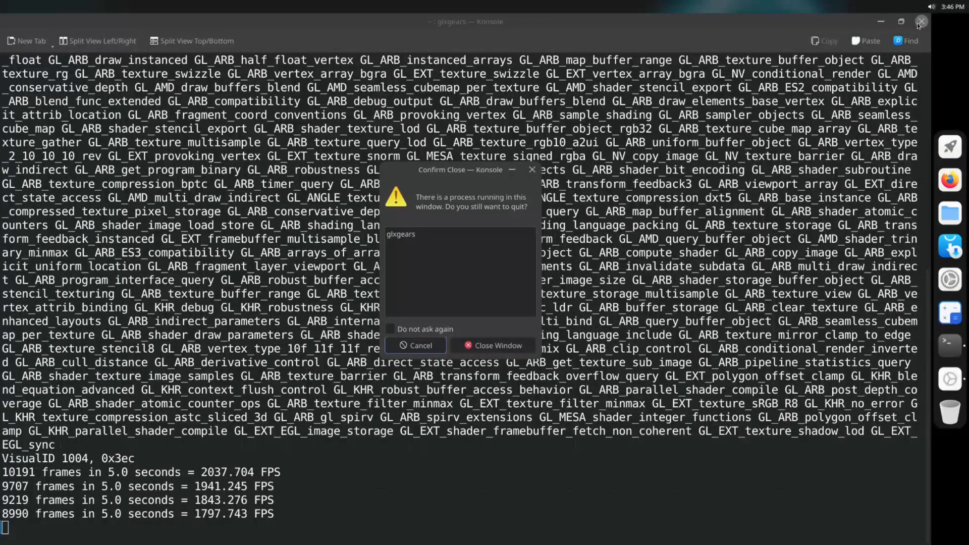
{"action": "left_click", "coordinate": [493, 345]}
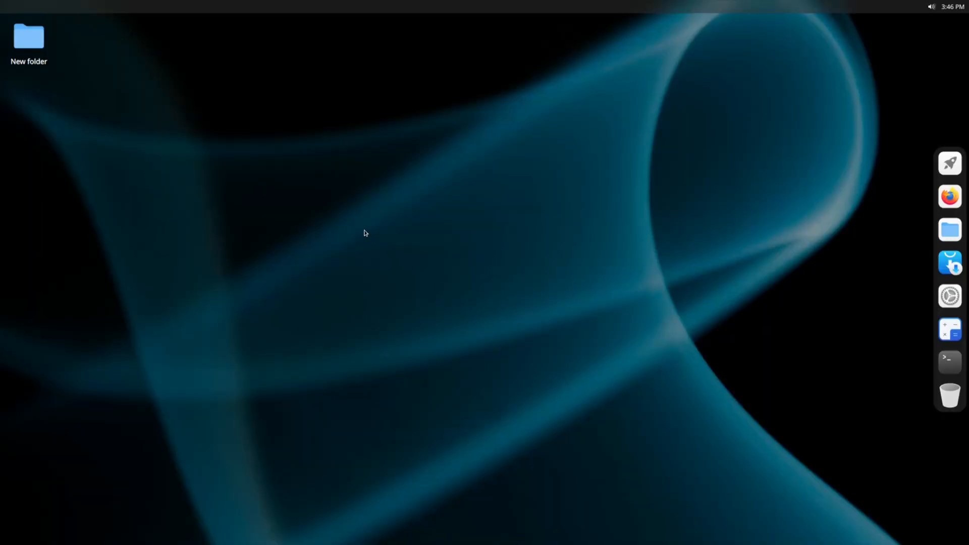
{"action": "mouse_move", "coordinate": [285, 120]}
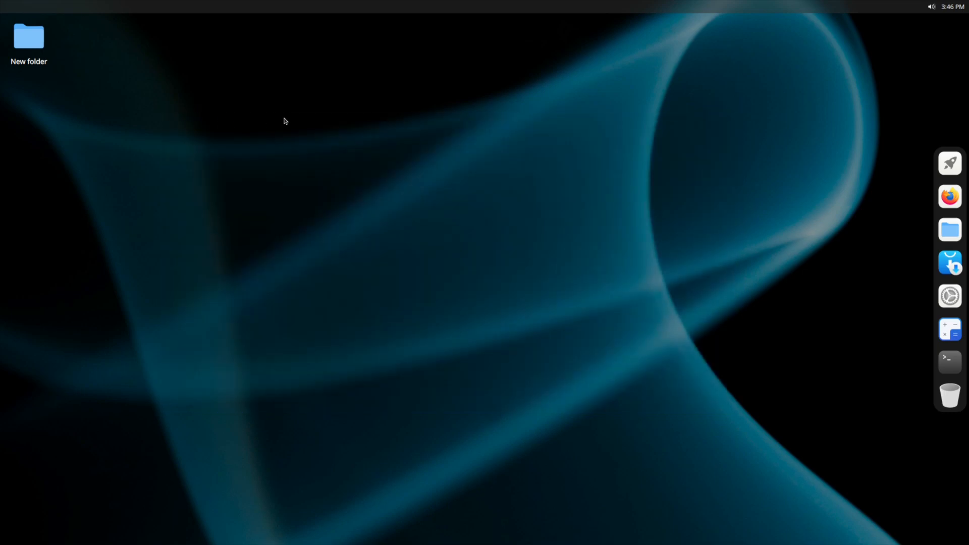
{"action": "mouse_move", "coordinate": [299, 128]}
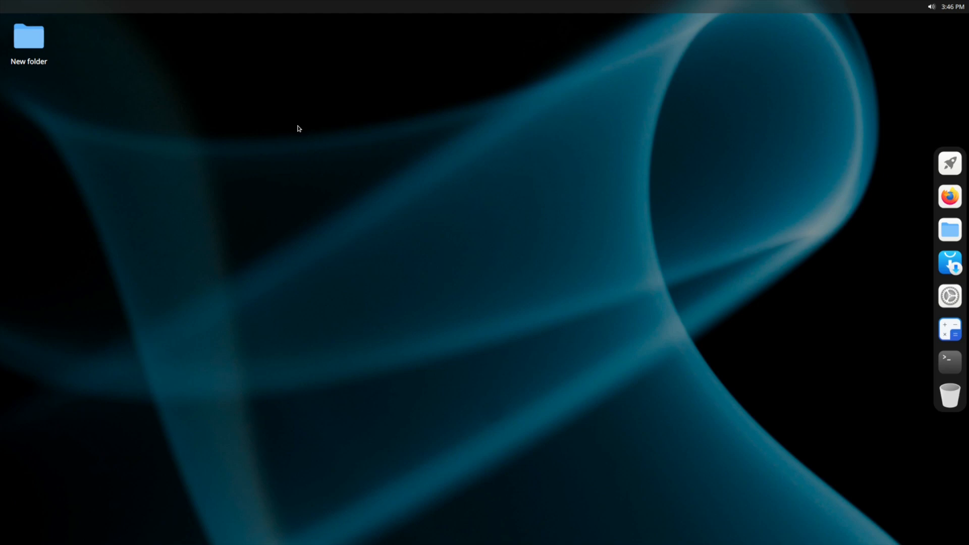
{"action": "mouse_move", "coordinate": [343, 110]}
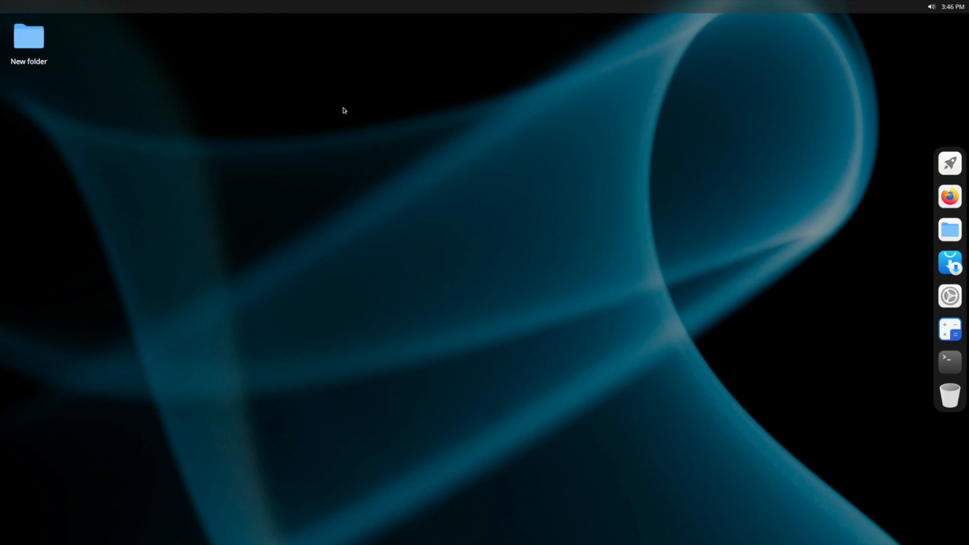
{"action": "mouse_move", "coordinate": [384, 109]}
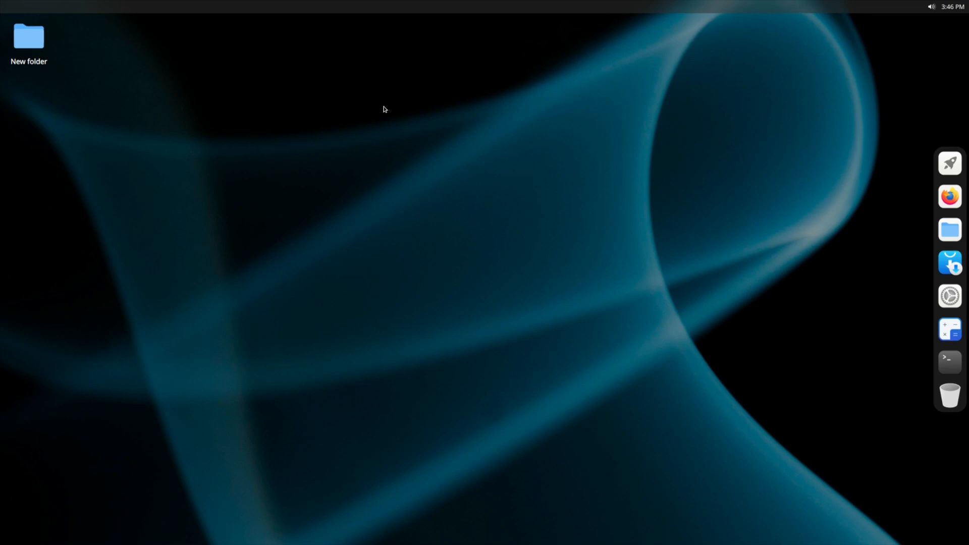
{"action": "mouse_move", "coordinate": [909, 9]}
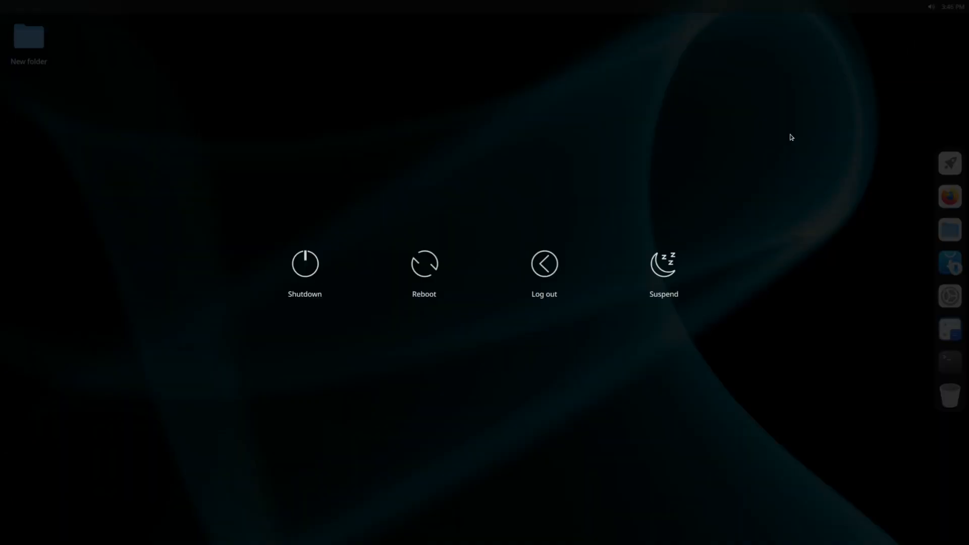
Shut down the Manjaro guest from its power menu.
{"action": "left_click", "coordinate": [424, 263]}
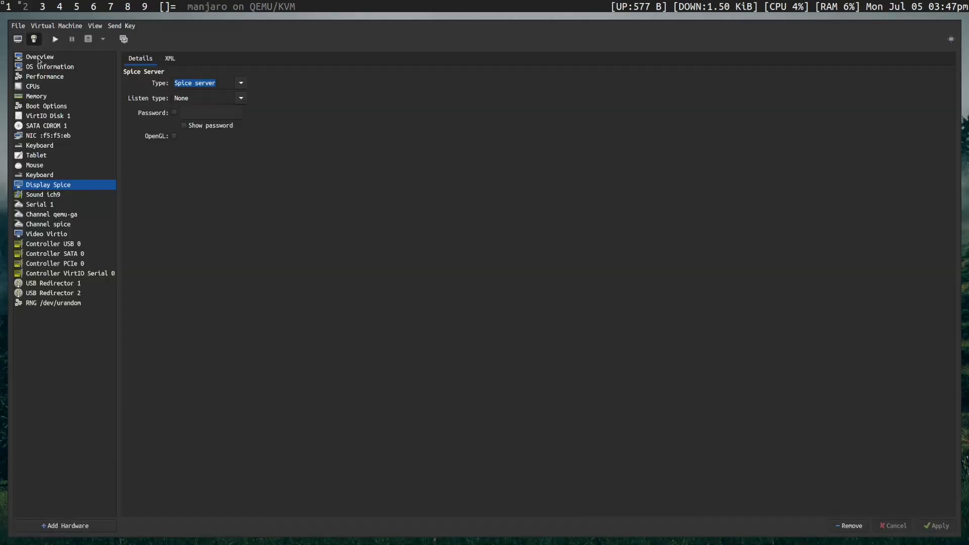
{"action": "mouse_move", "coordinate": [172, 198]}
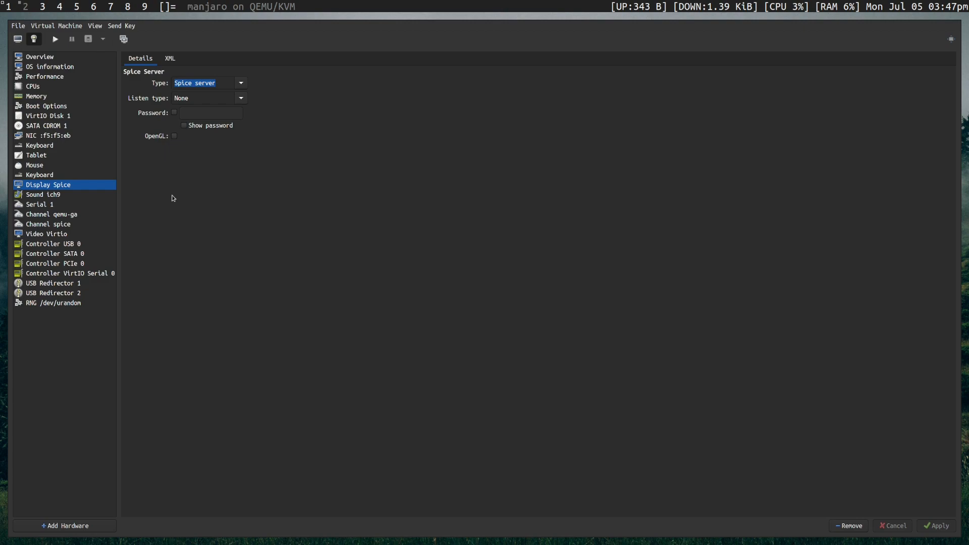